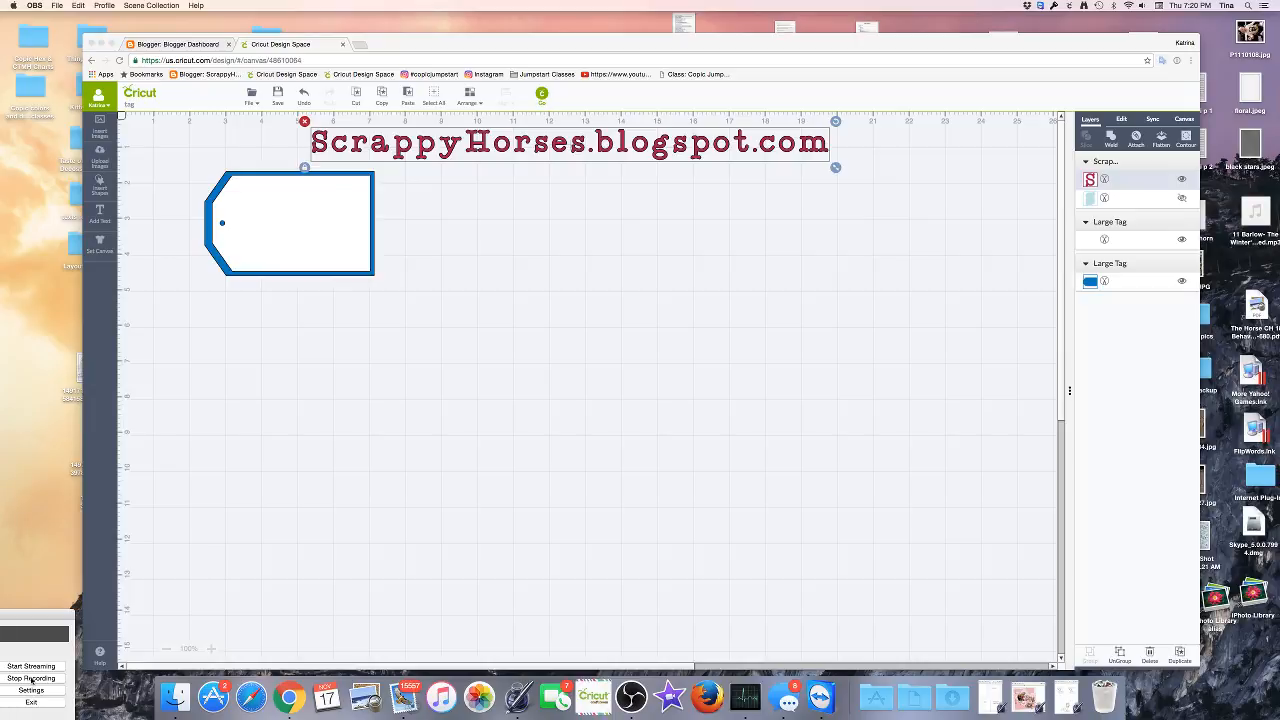
mouse_move(33, 641)
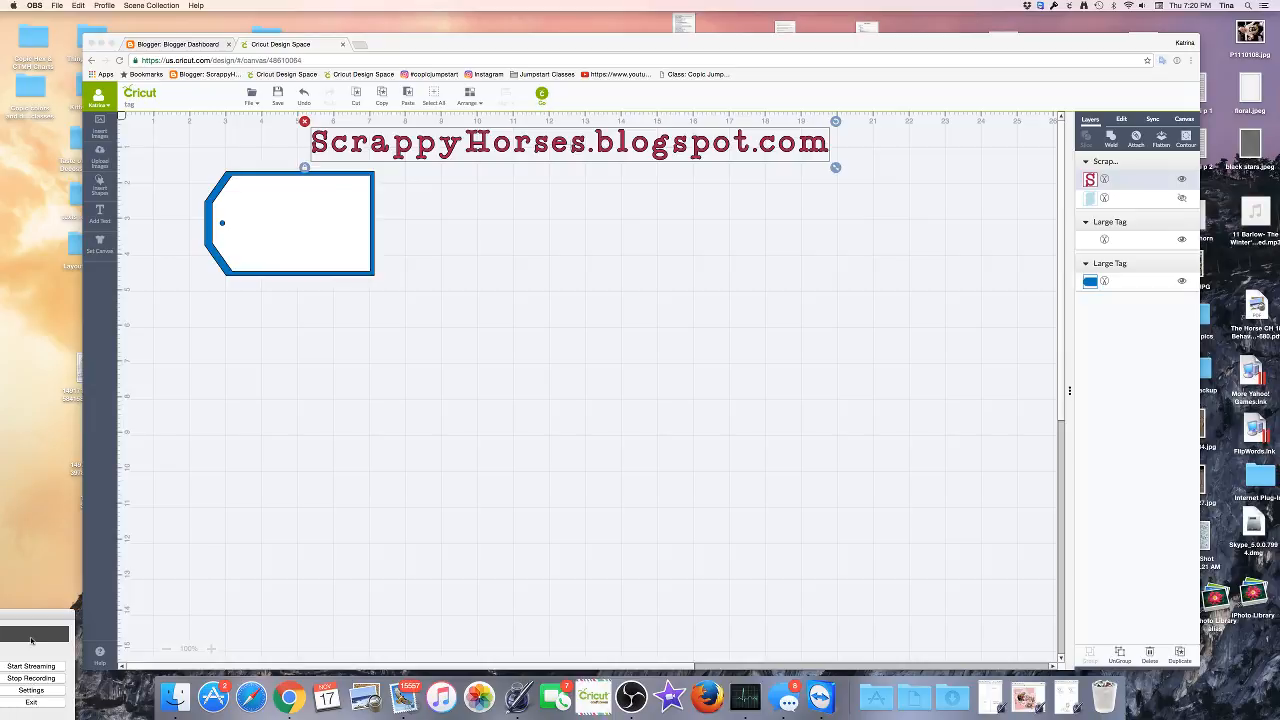
mouse_move(16, 619)
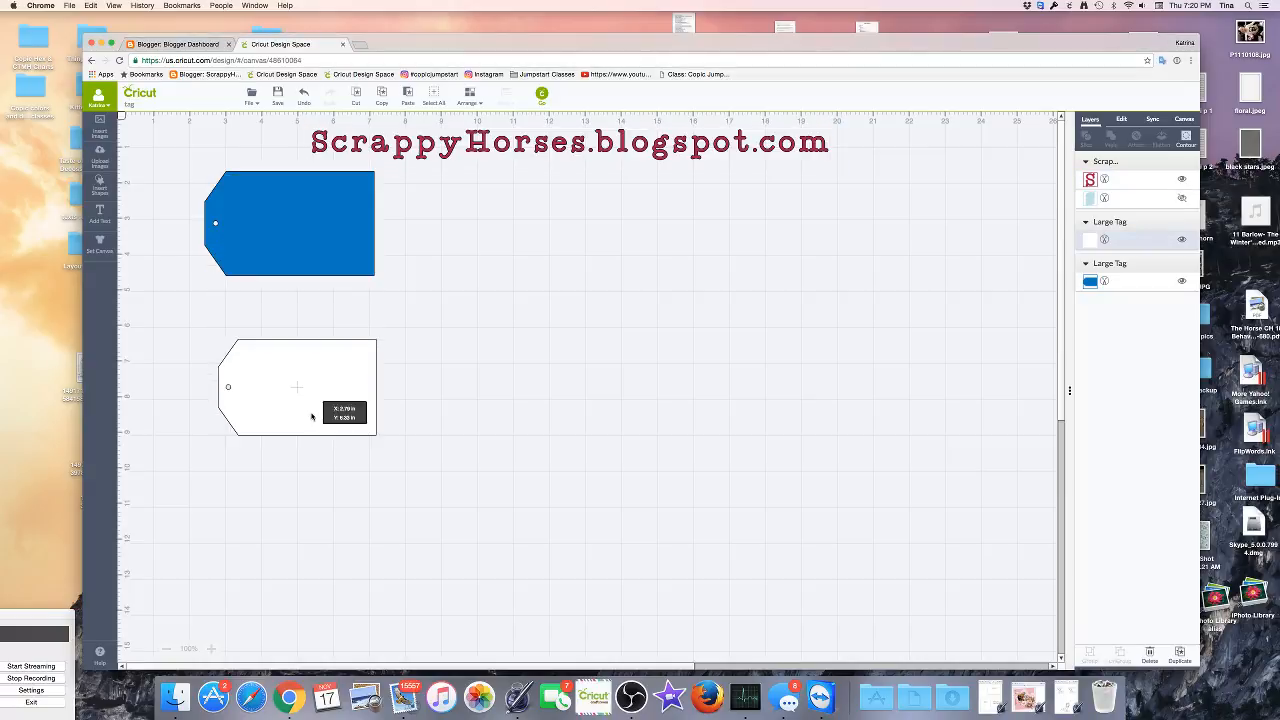
left_click(297, 387)
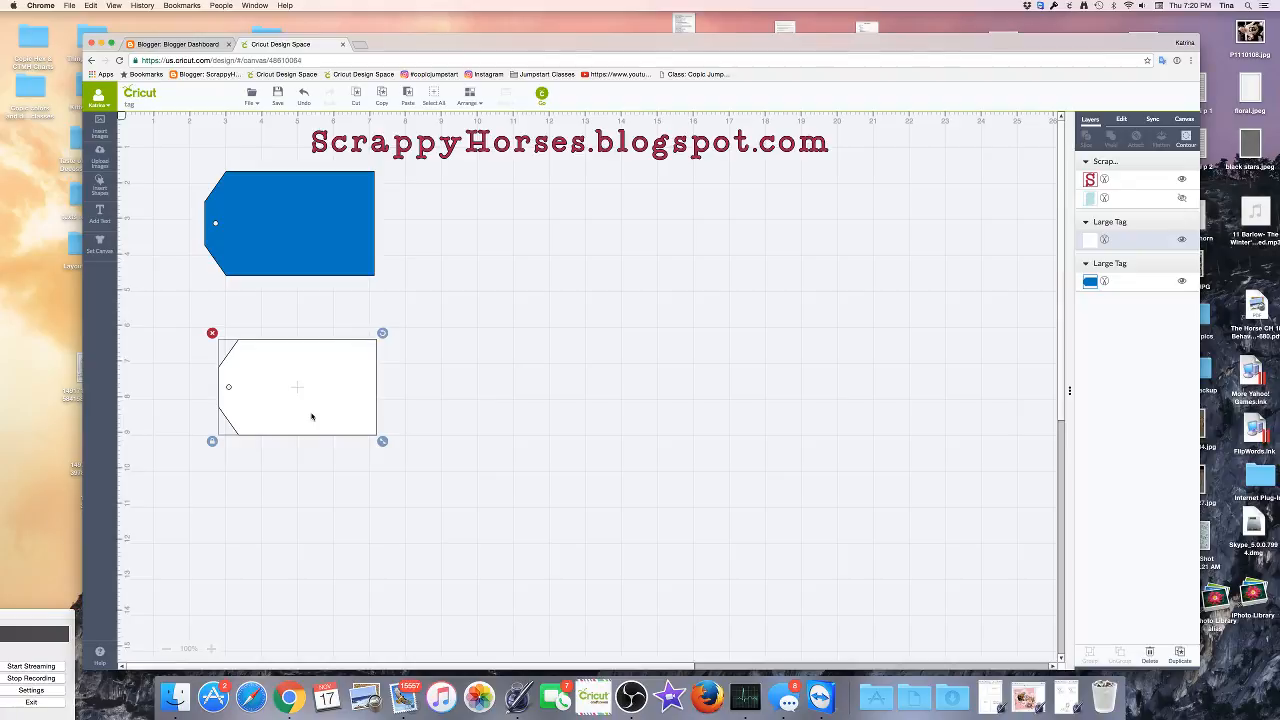
mouse_move(118, 240)
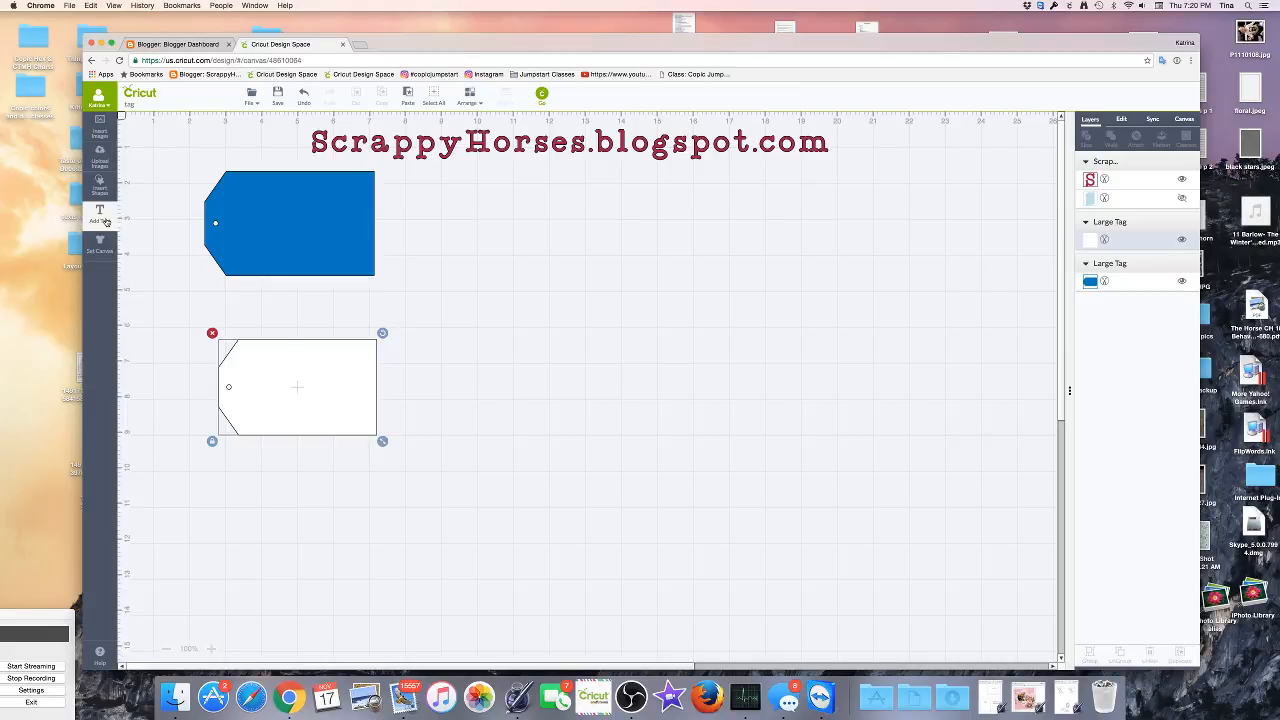
- Add a text element reading 'Merry Christmas' between the blue and white tags
left_click(99, 214)
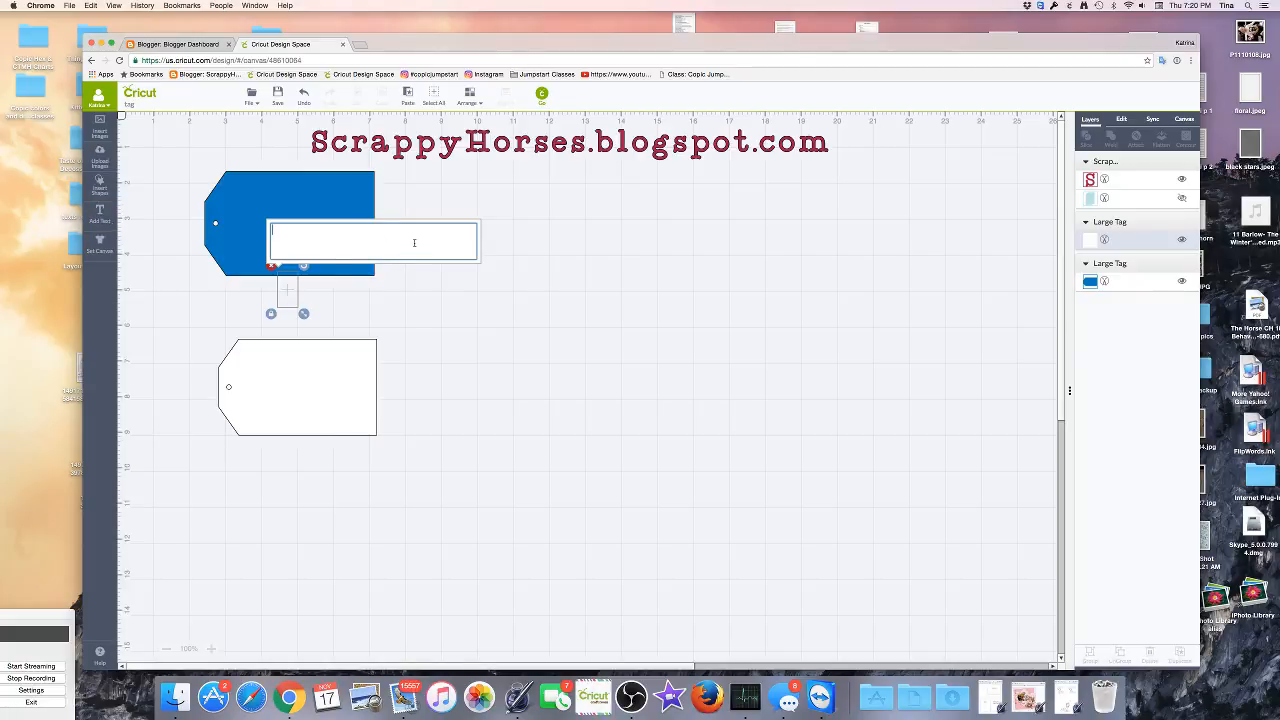
type("Merry")
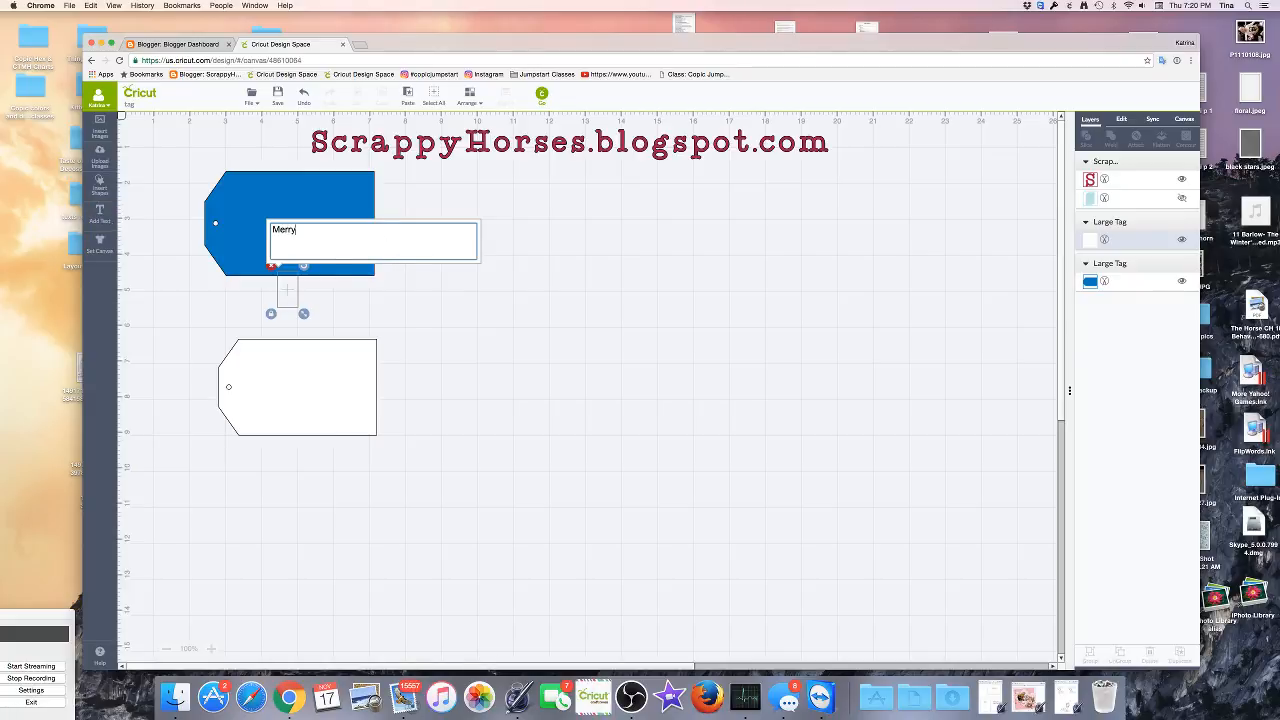
type("Christmas")
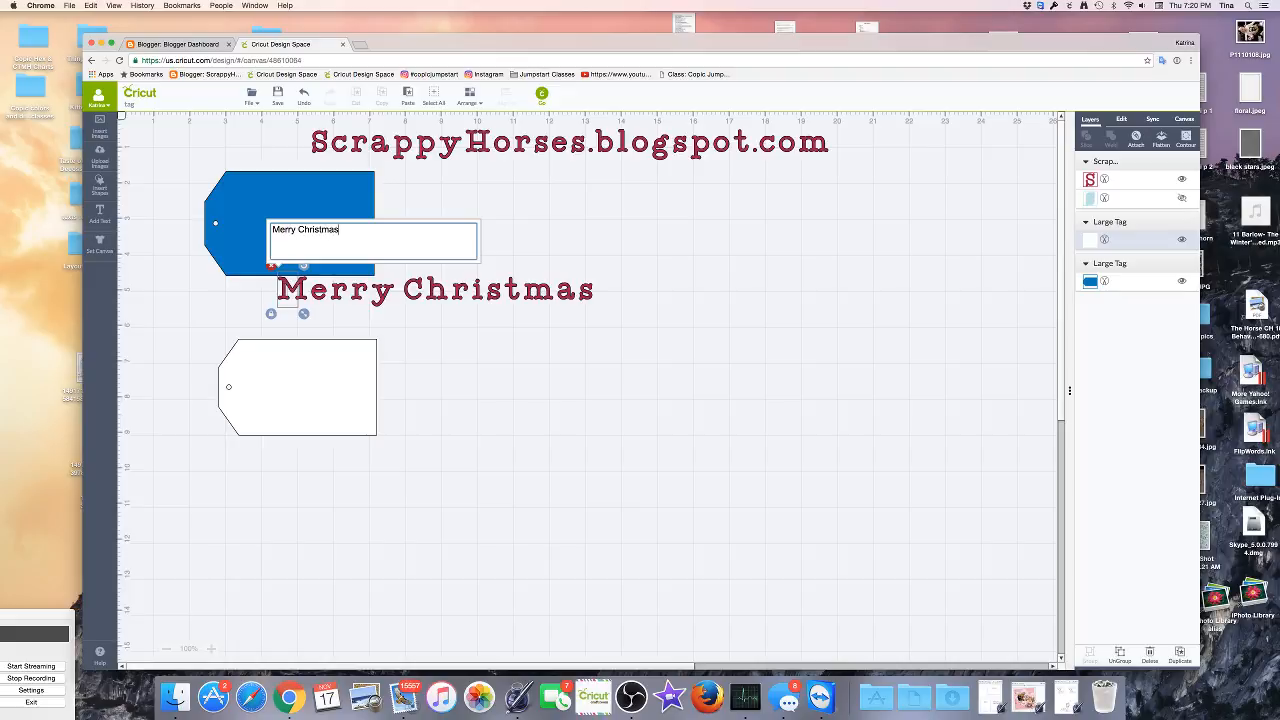
left_click(435, 289)
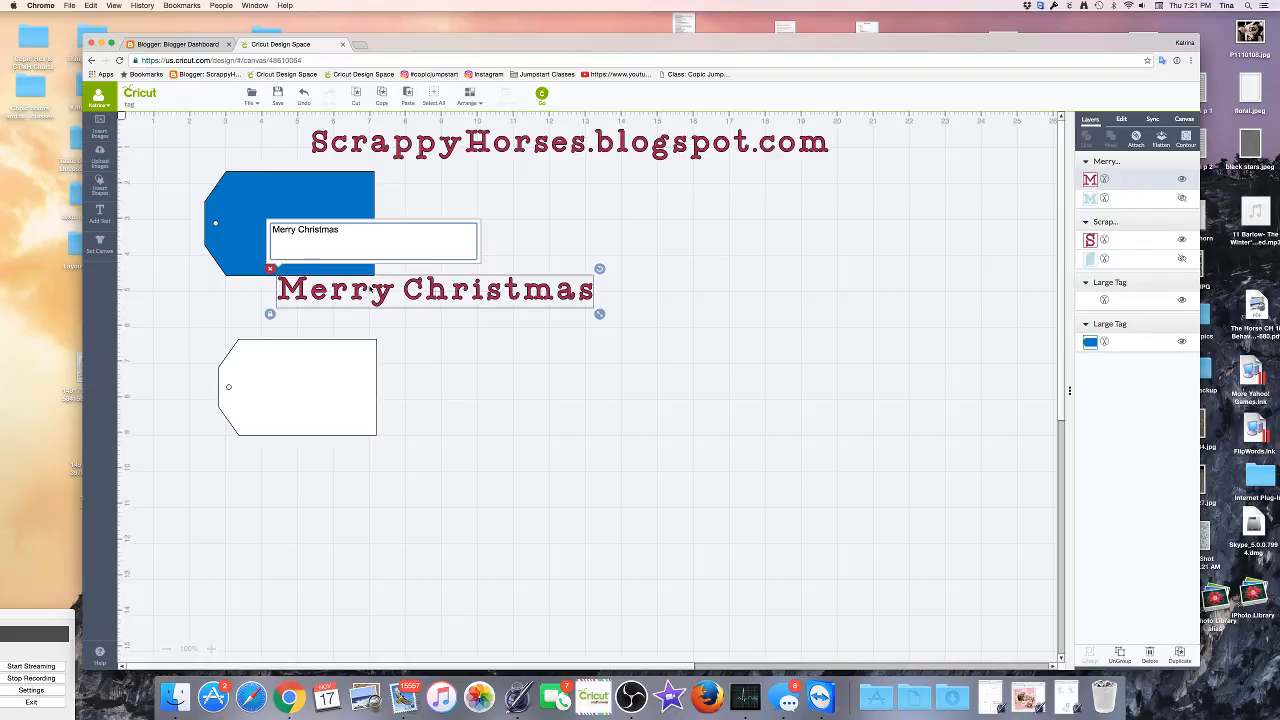
left_click(344, 232)
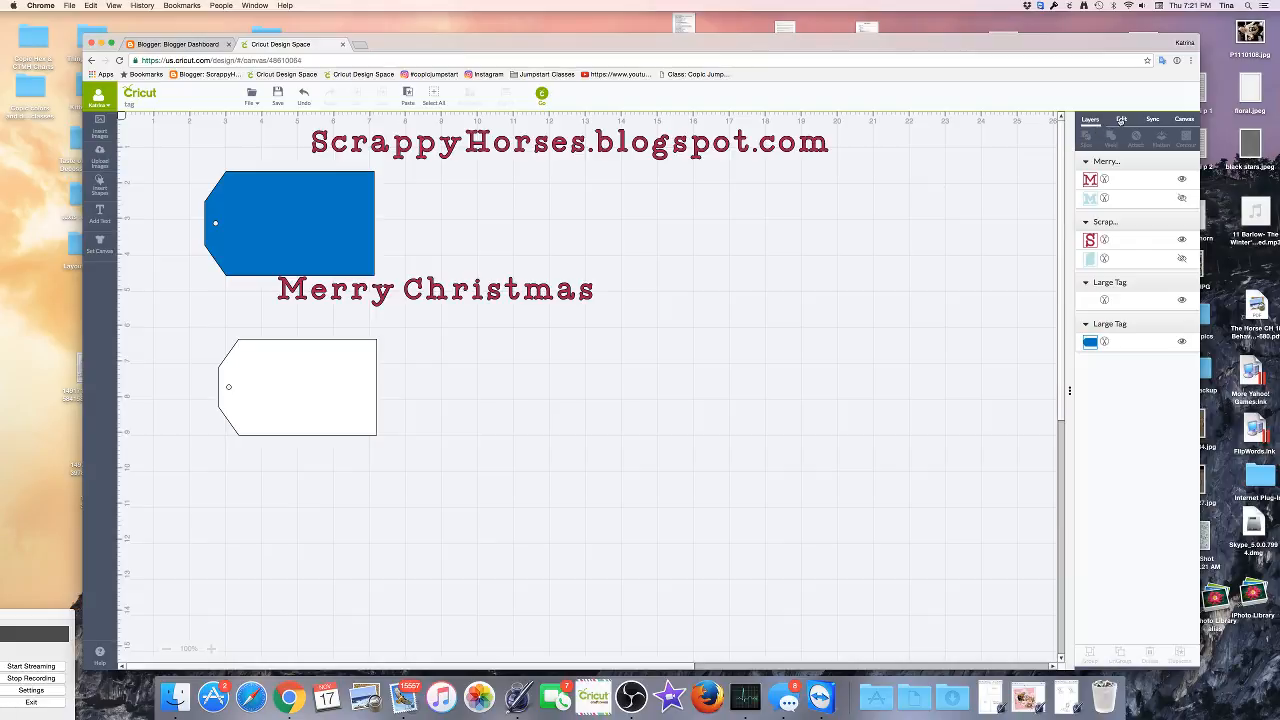
- Select the text in the Edit panel and browse font filters, keeping All Fonts
left_click(1121, 119)
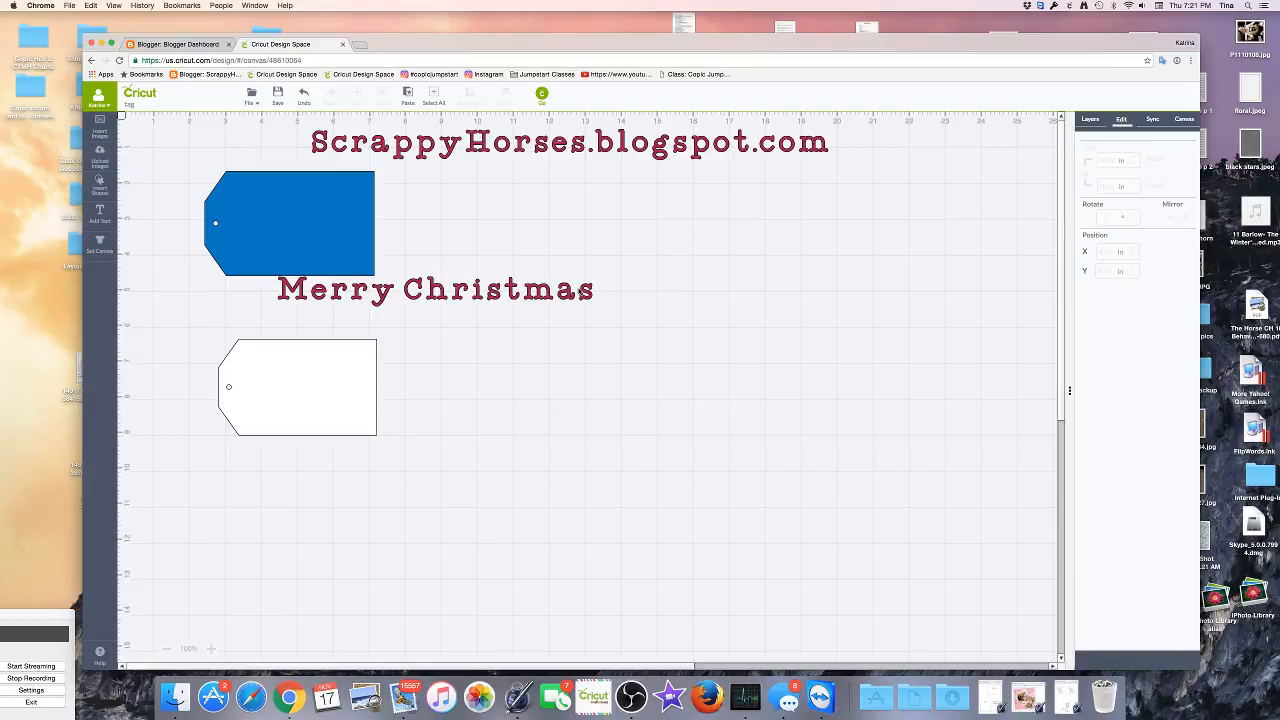
left_click(435, 289)
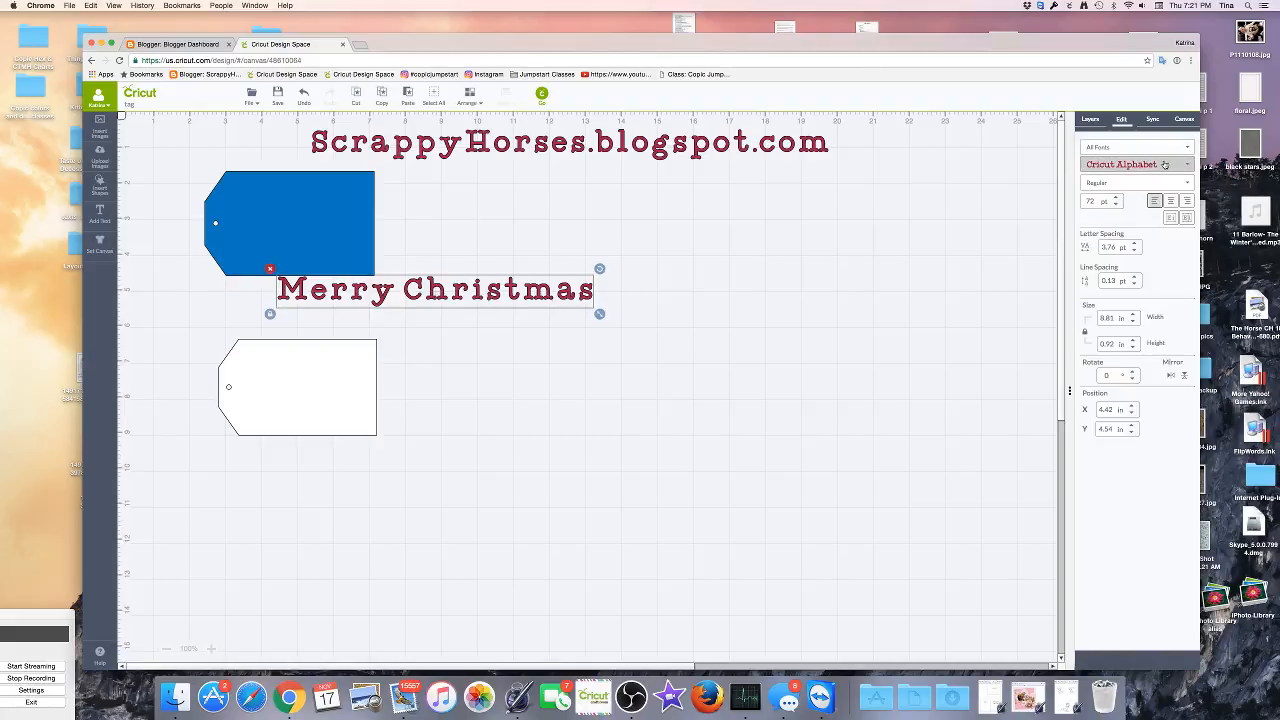
mouse_move(1165, 164)
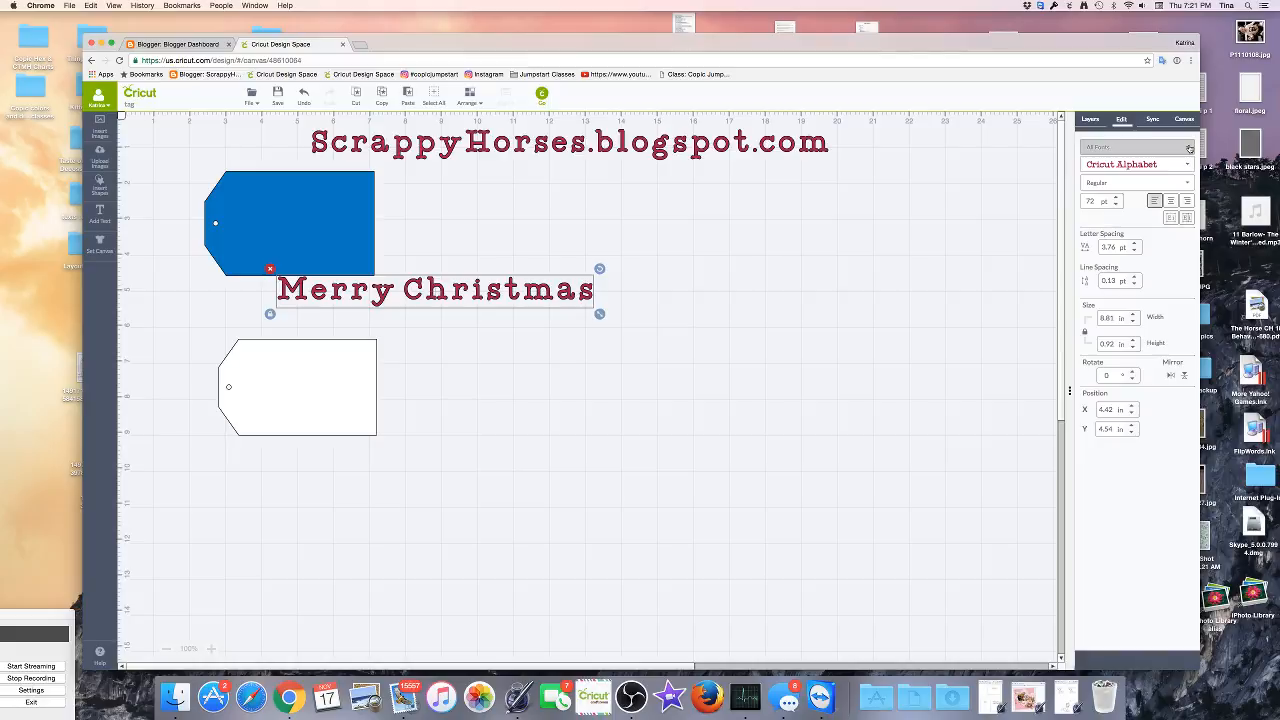
left_click(1135, 148)
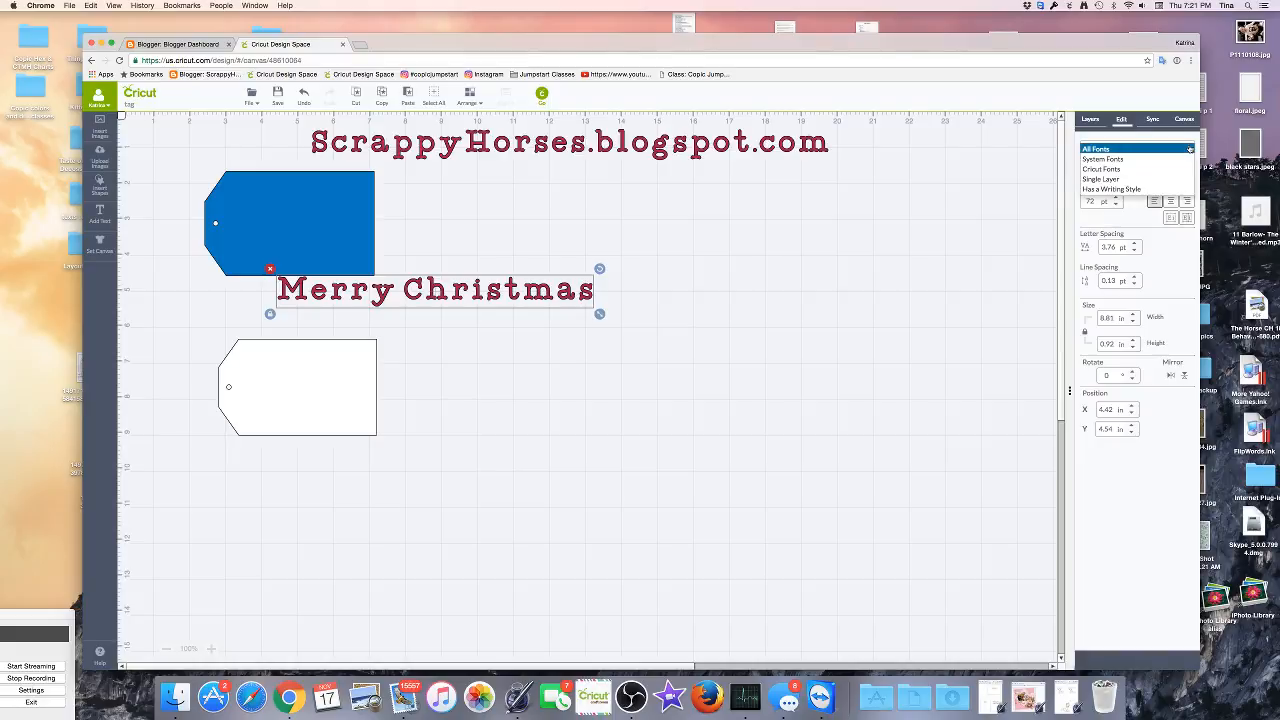
mouse_move(1189, 150)
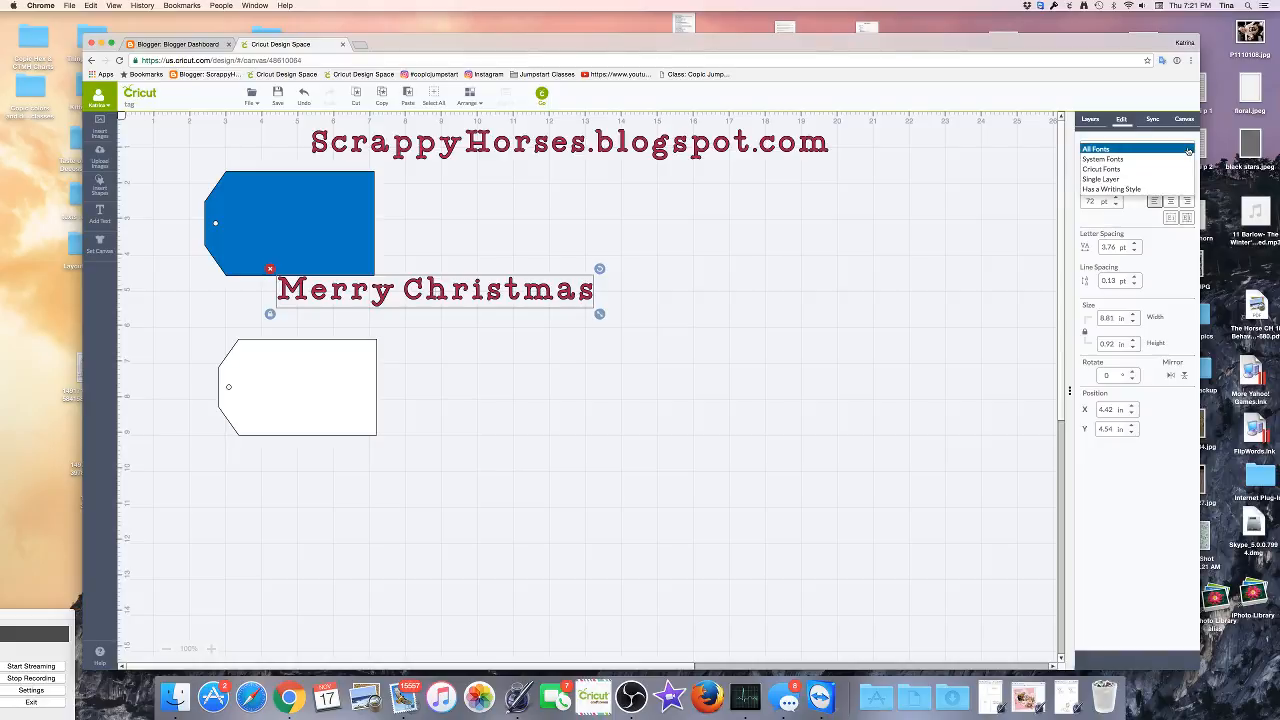
left_click(1101, 179)
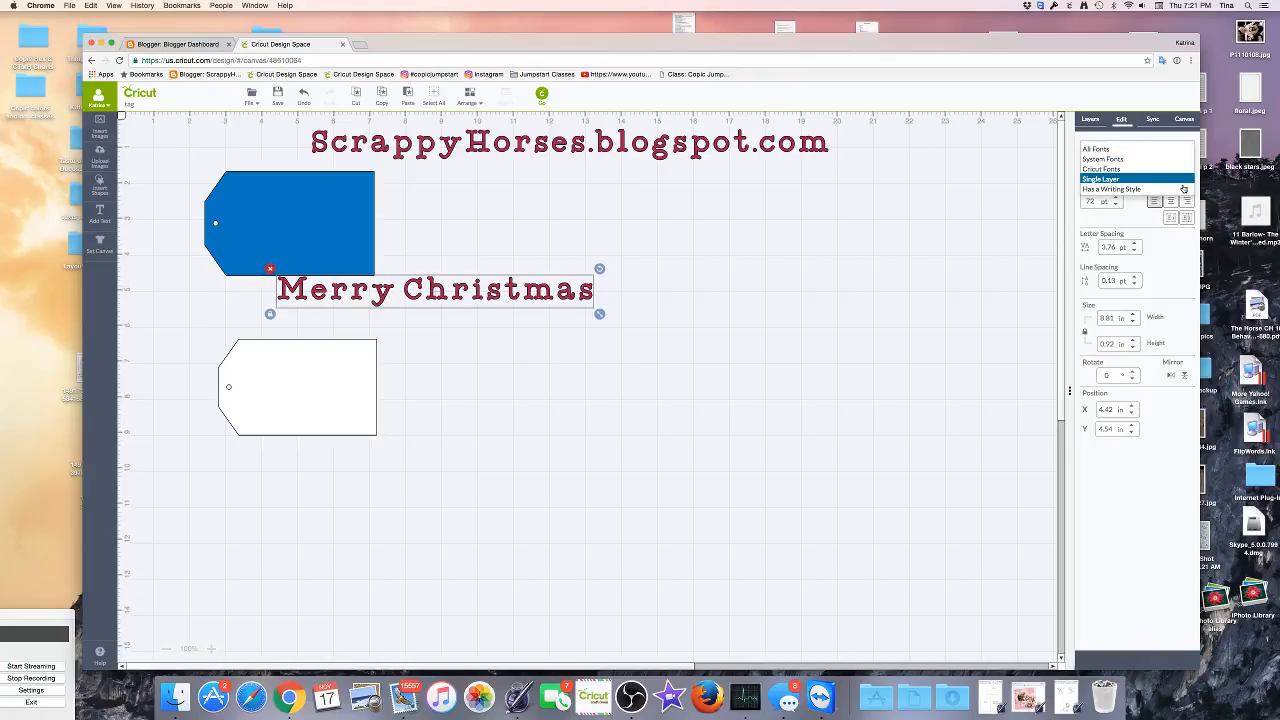
left_click(1111, 189)
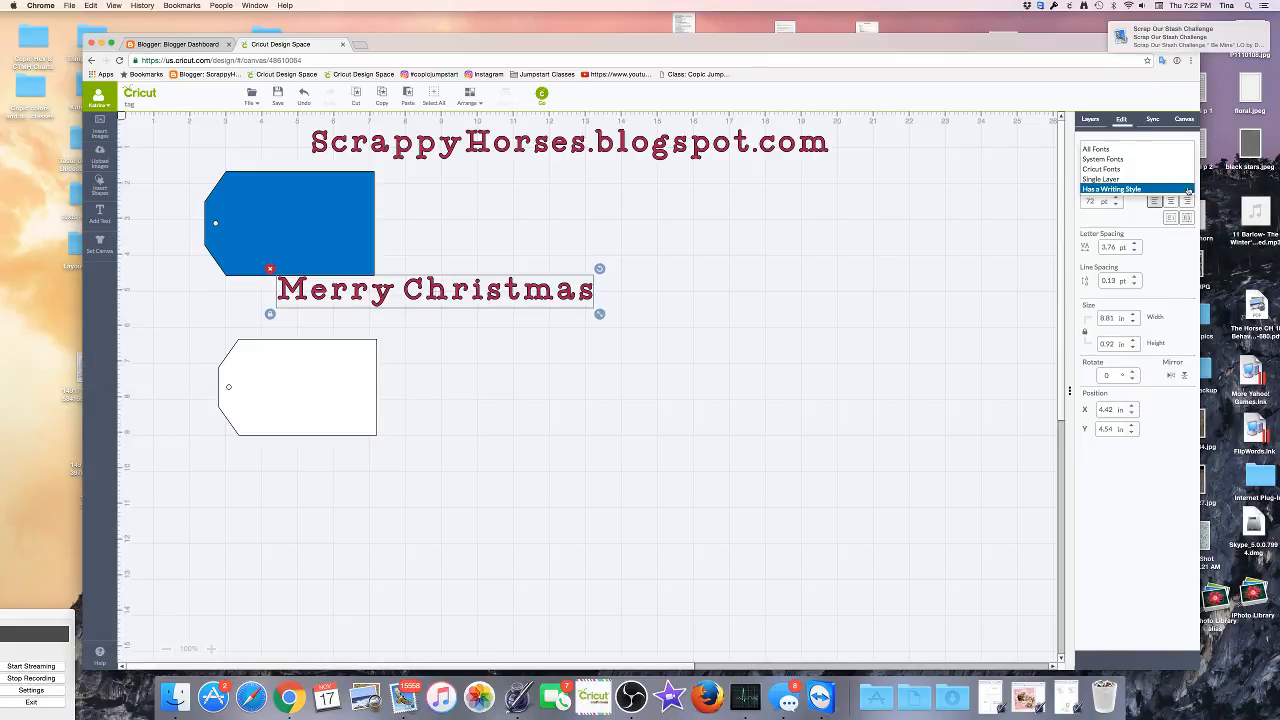
left_click(1101, 169)
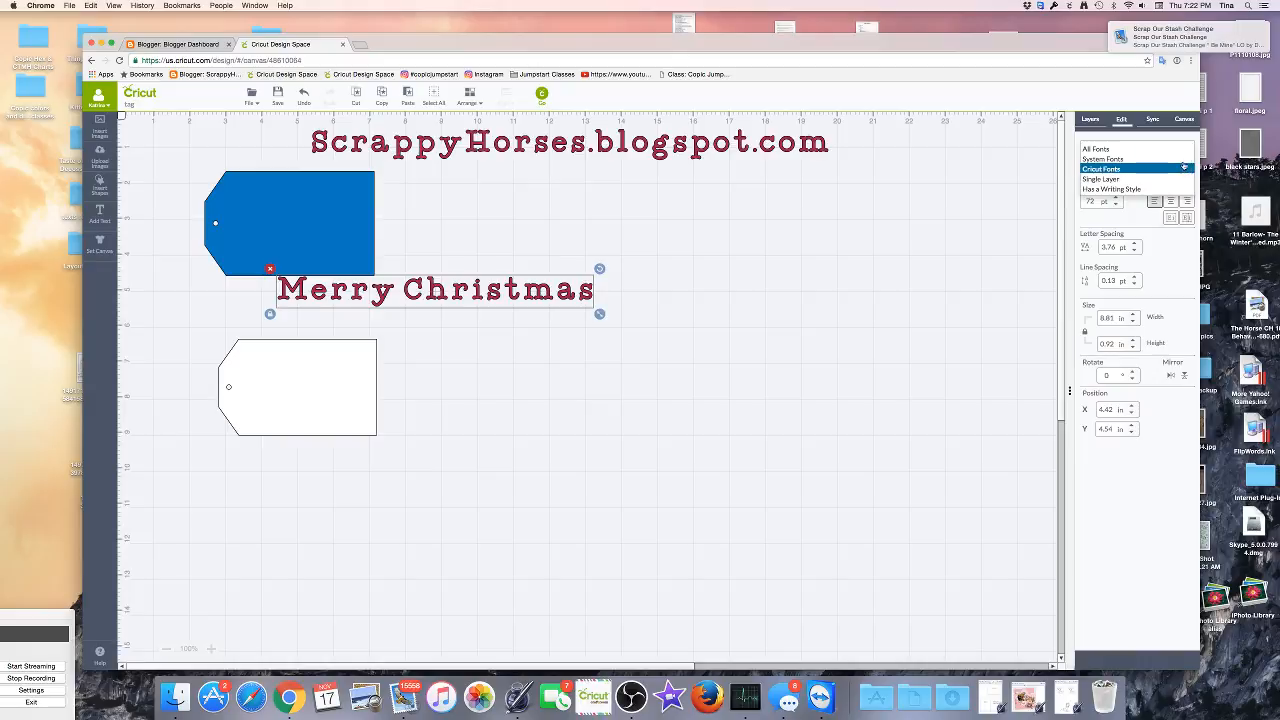
left_click(1097, 149)
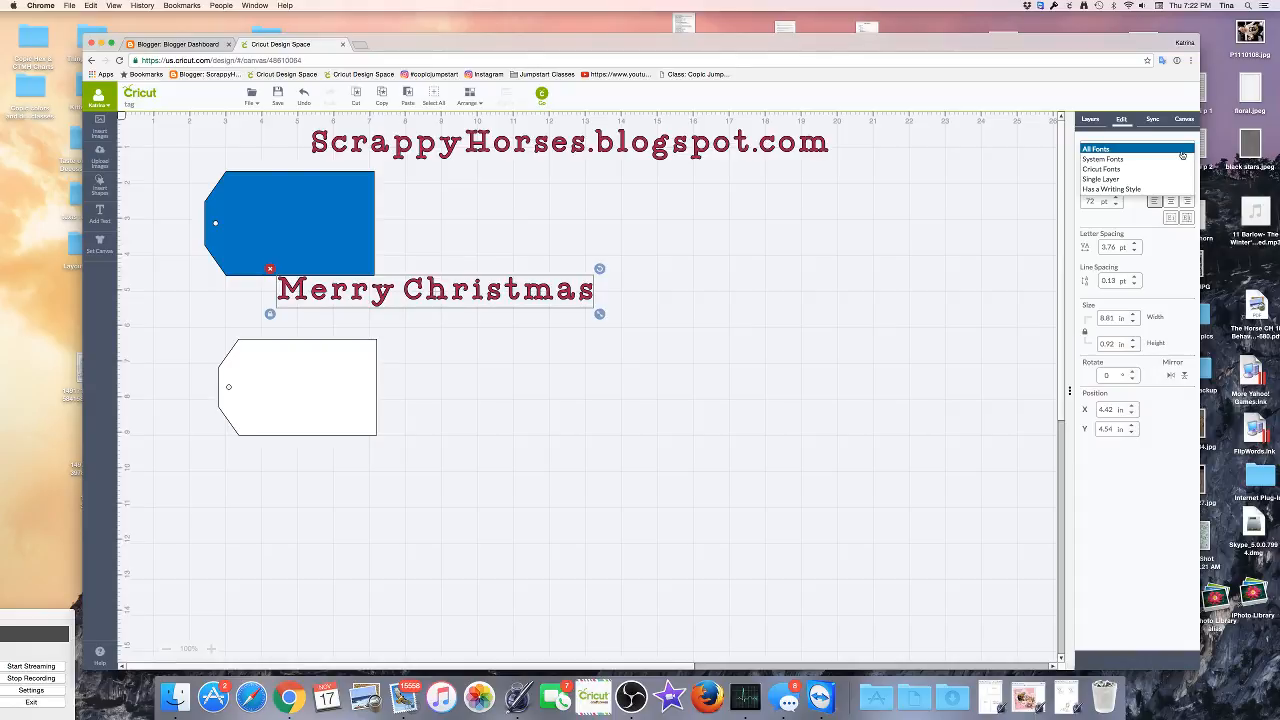
left_click(1121, 164)
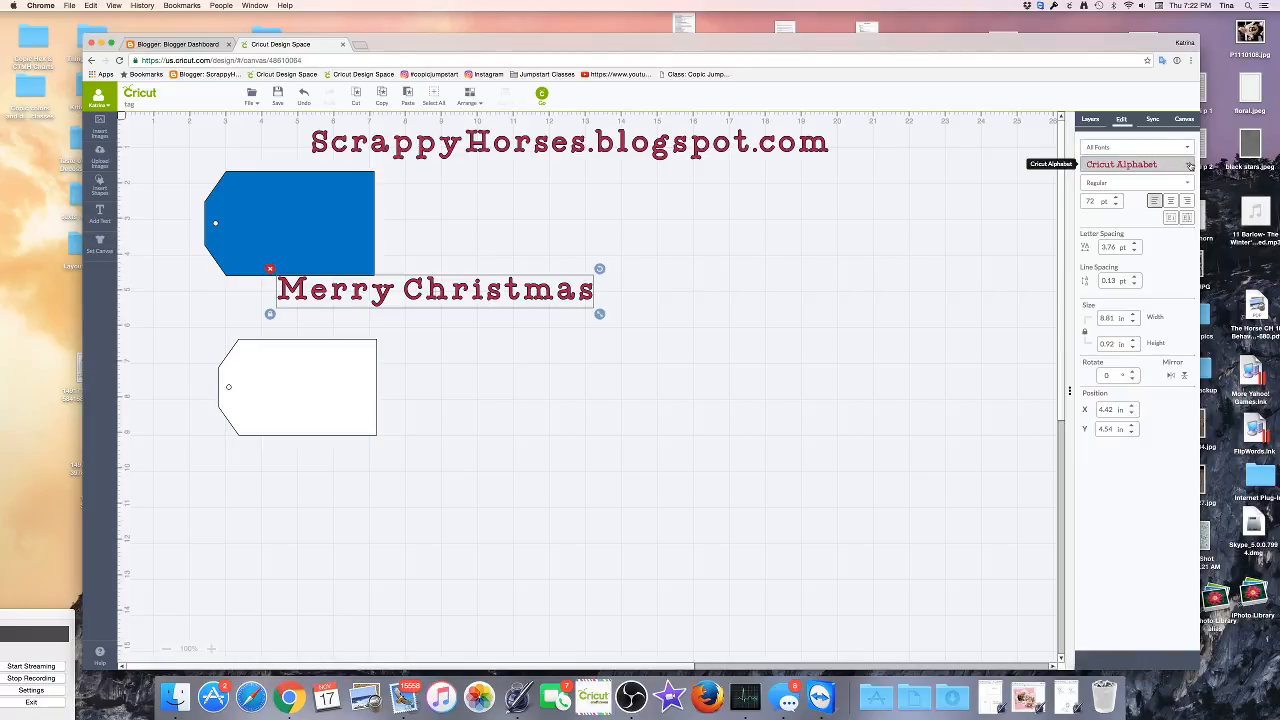
- Change the text font to Close to My Heart – Artfully Sentimental
left_click(1135, 164)
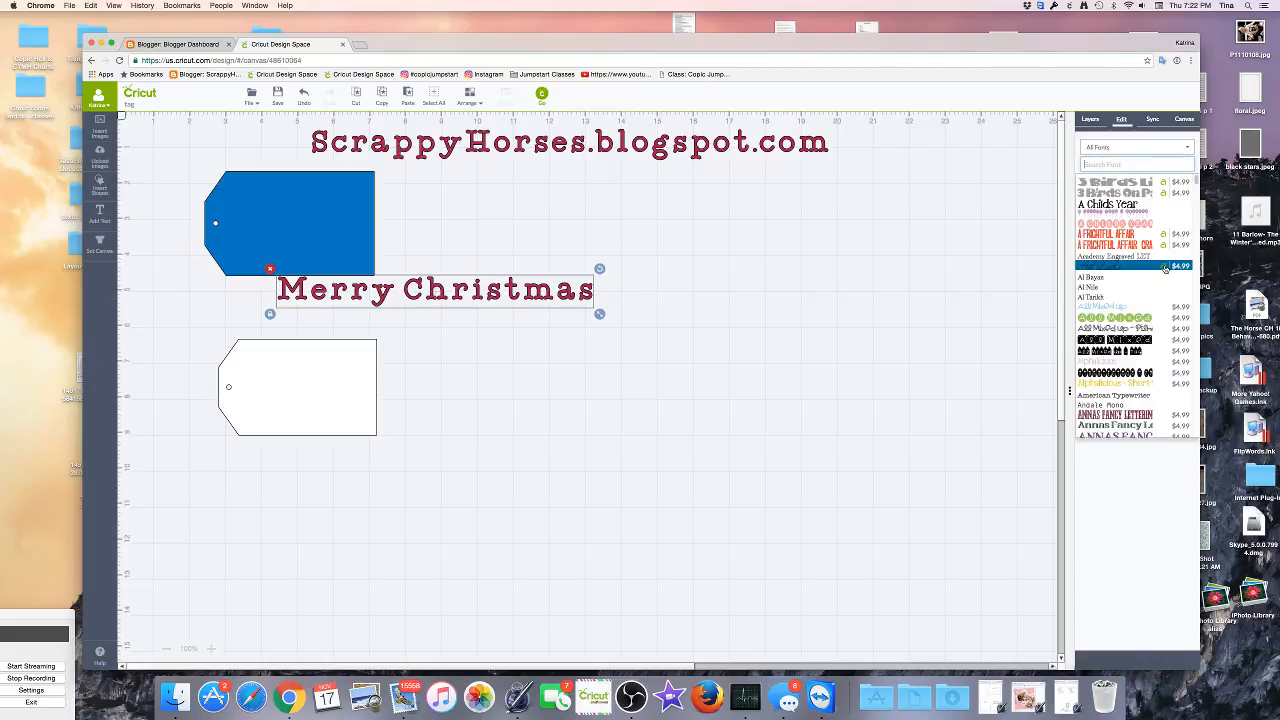
scroll("down", 3)
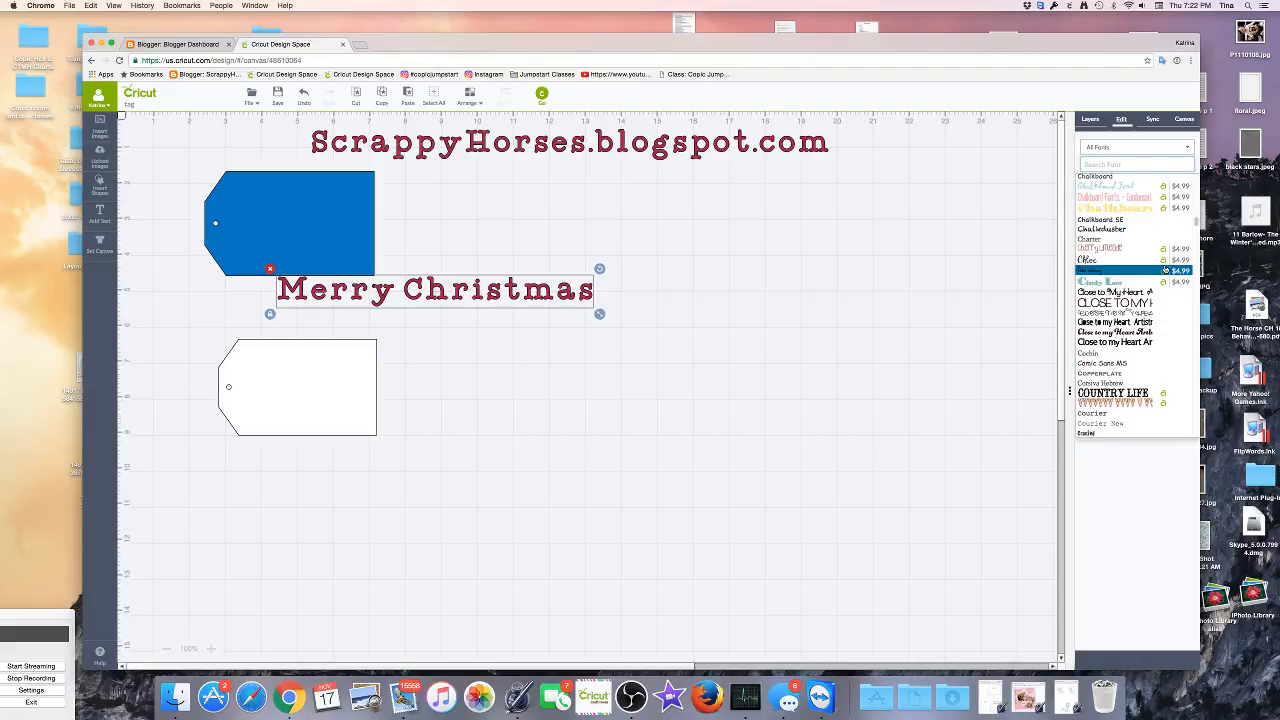
scroll("down", 3)
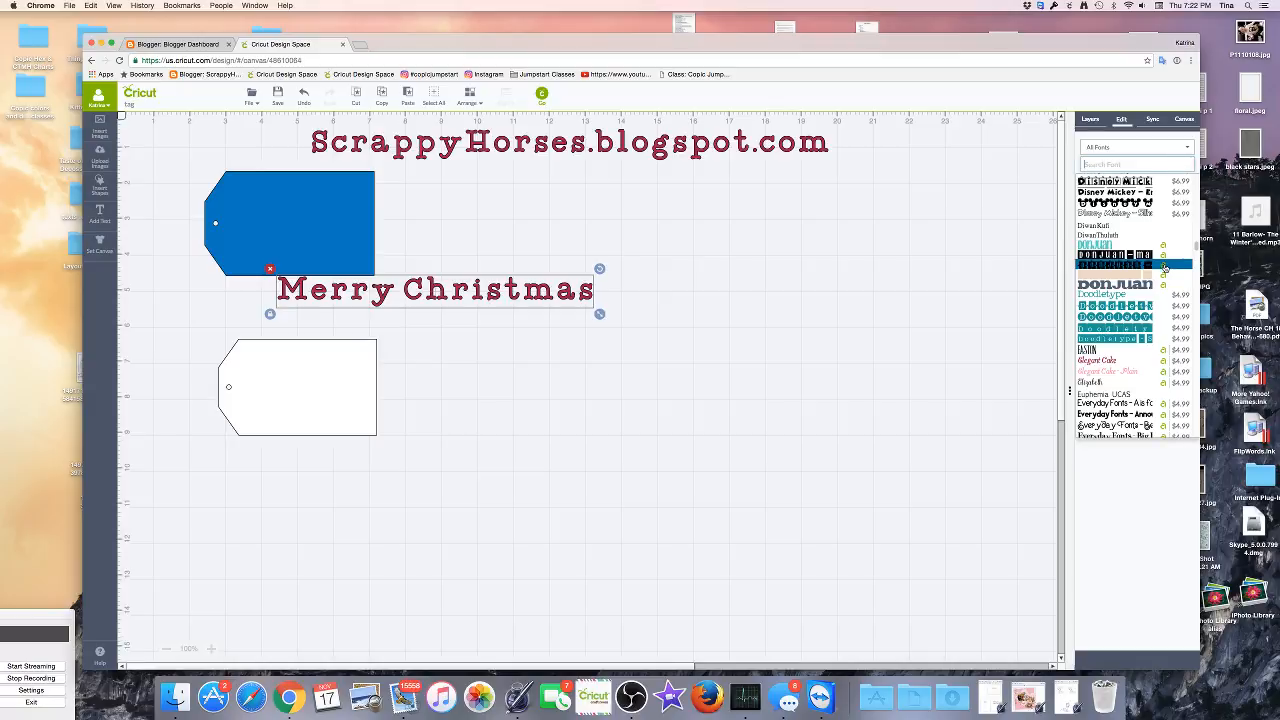
scroll("up", 3)
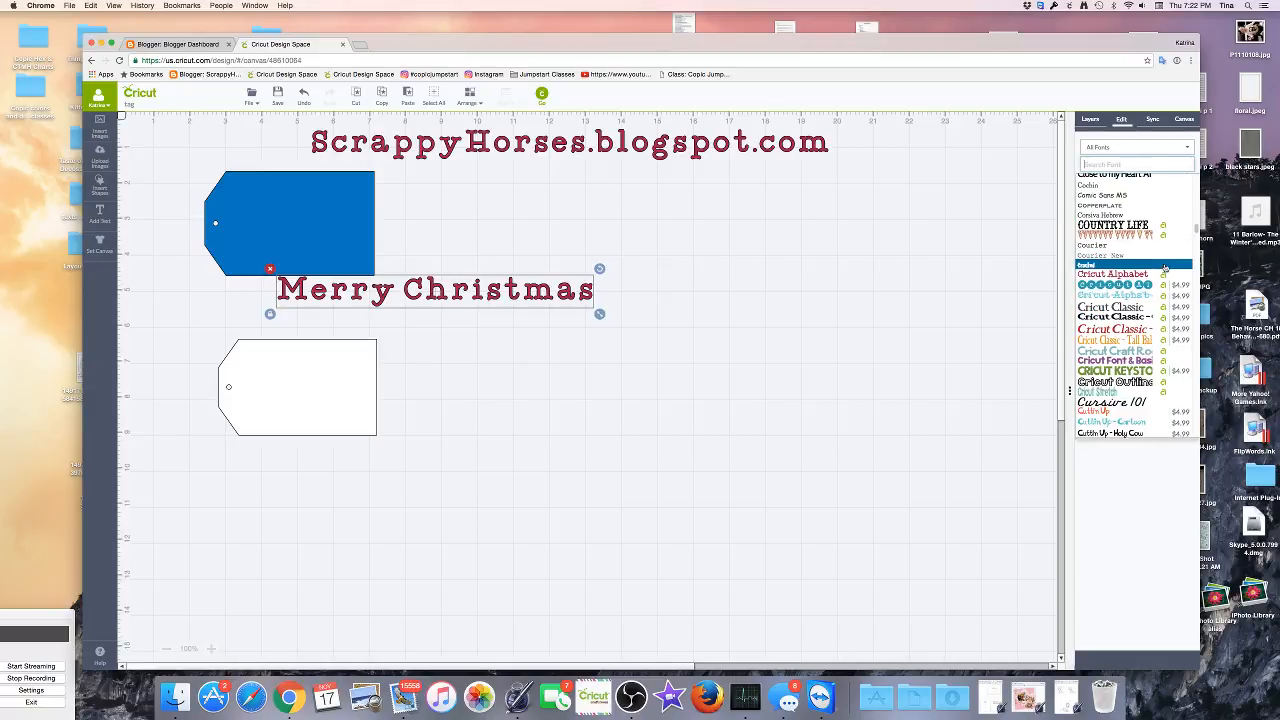
scroll("up", 3)
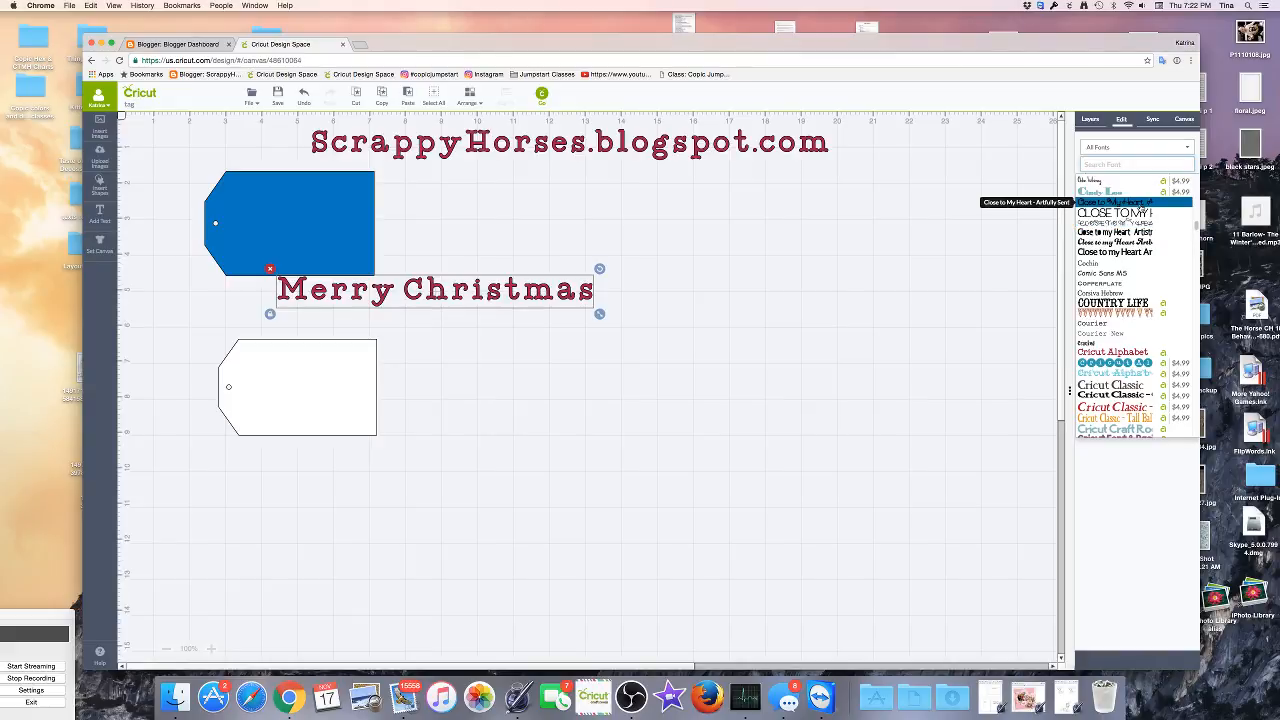
left_click(1113, 202)
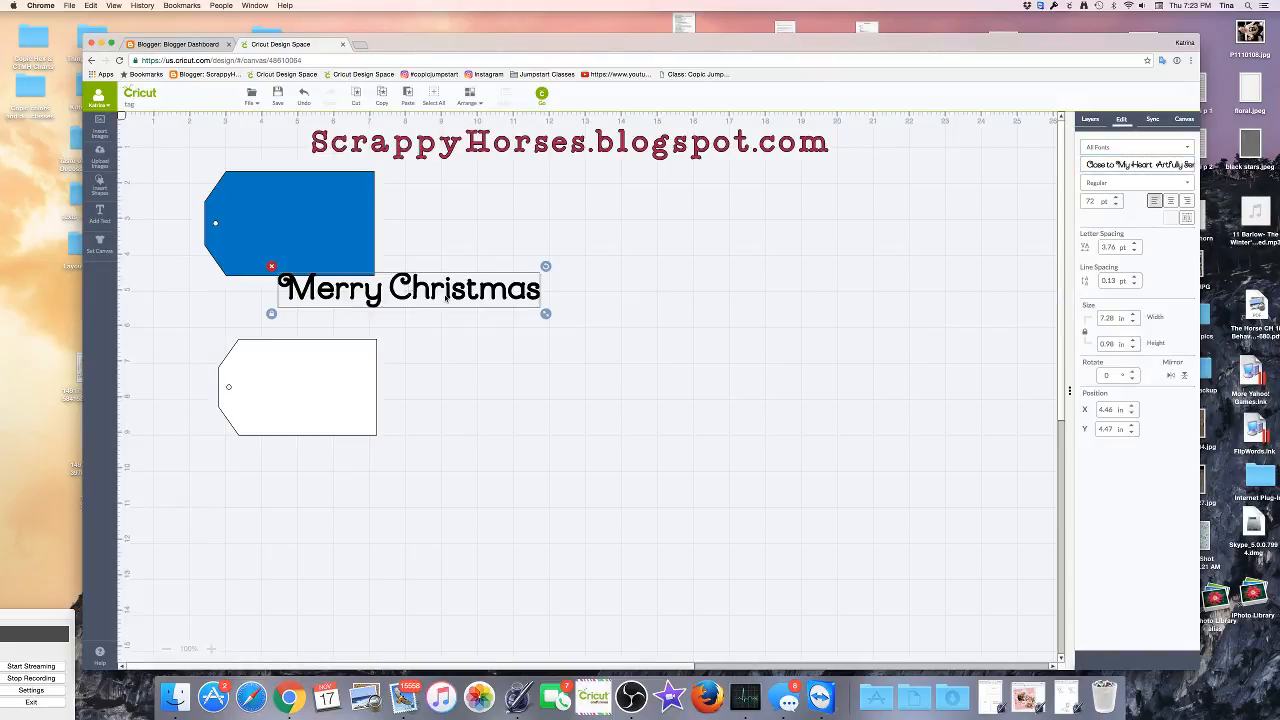
- Move the text onto the white tag and shrink it to fit across
left_click_drag(410, 290, 382, 361)
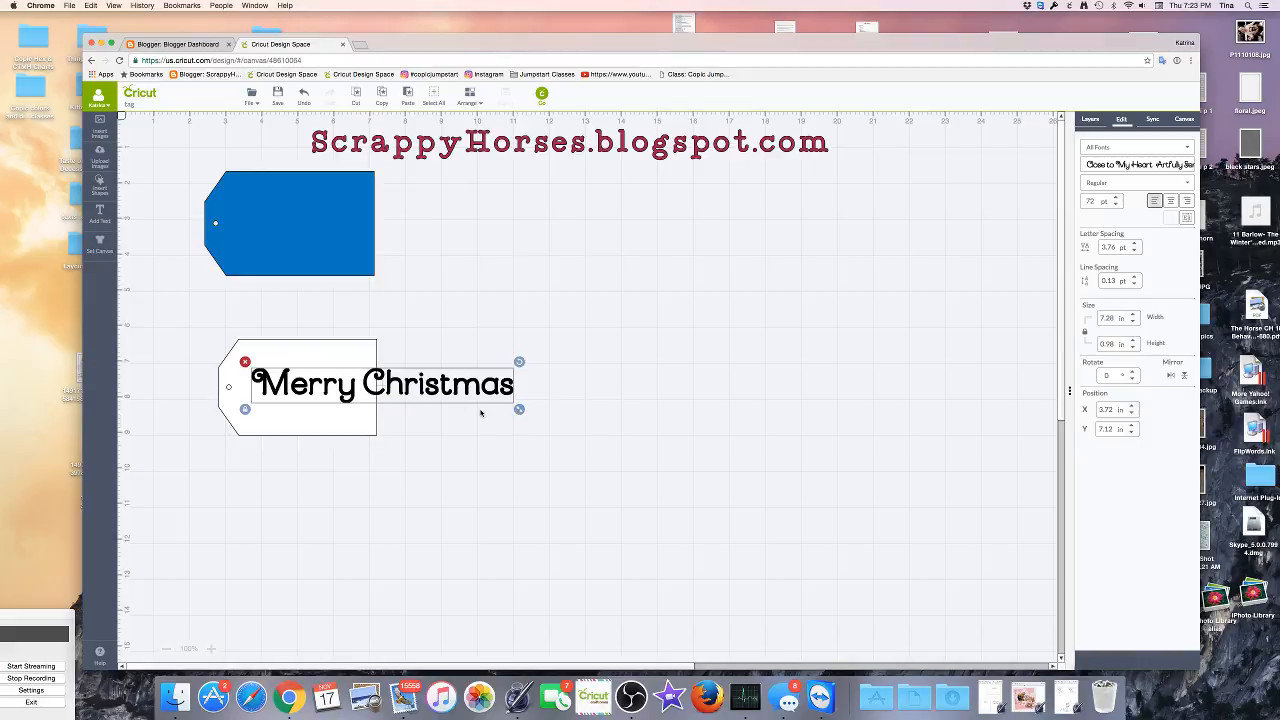
mouse_move(519, 410)
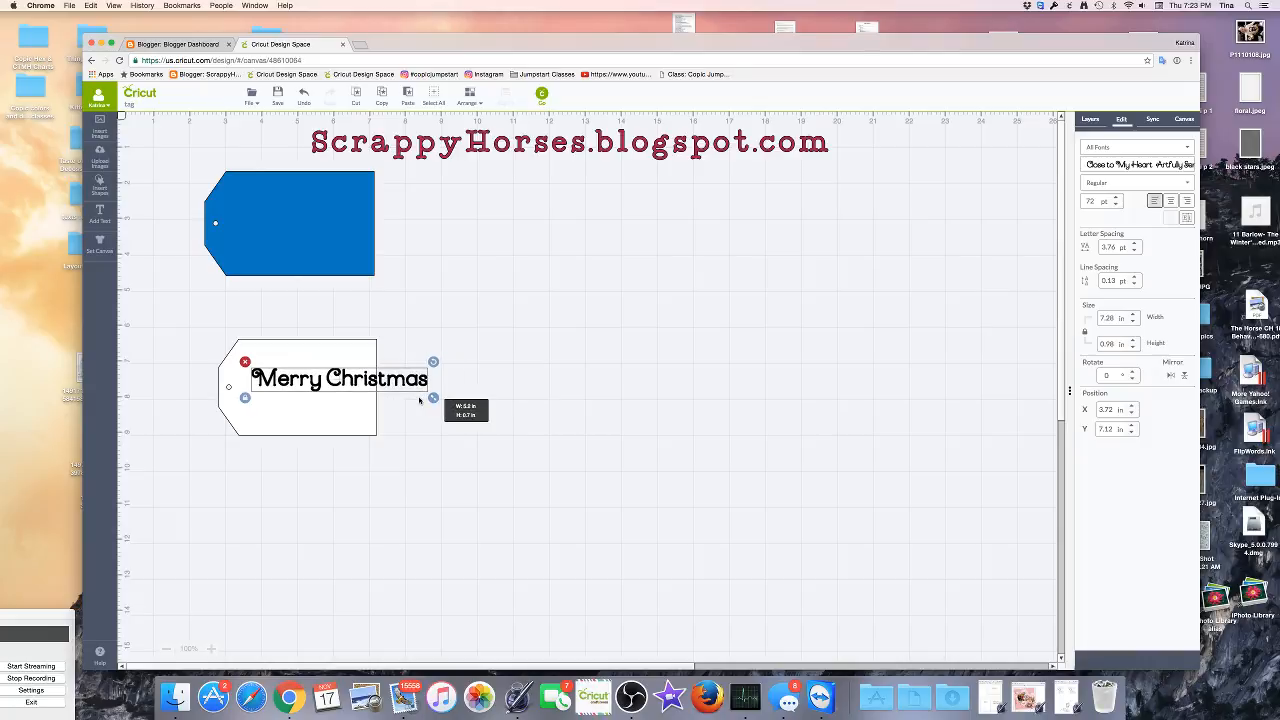
left_click_drag(433, 397, 343, 390)
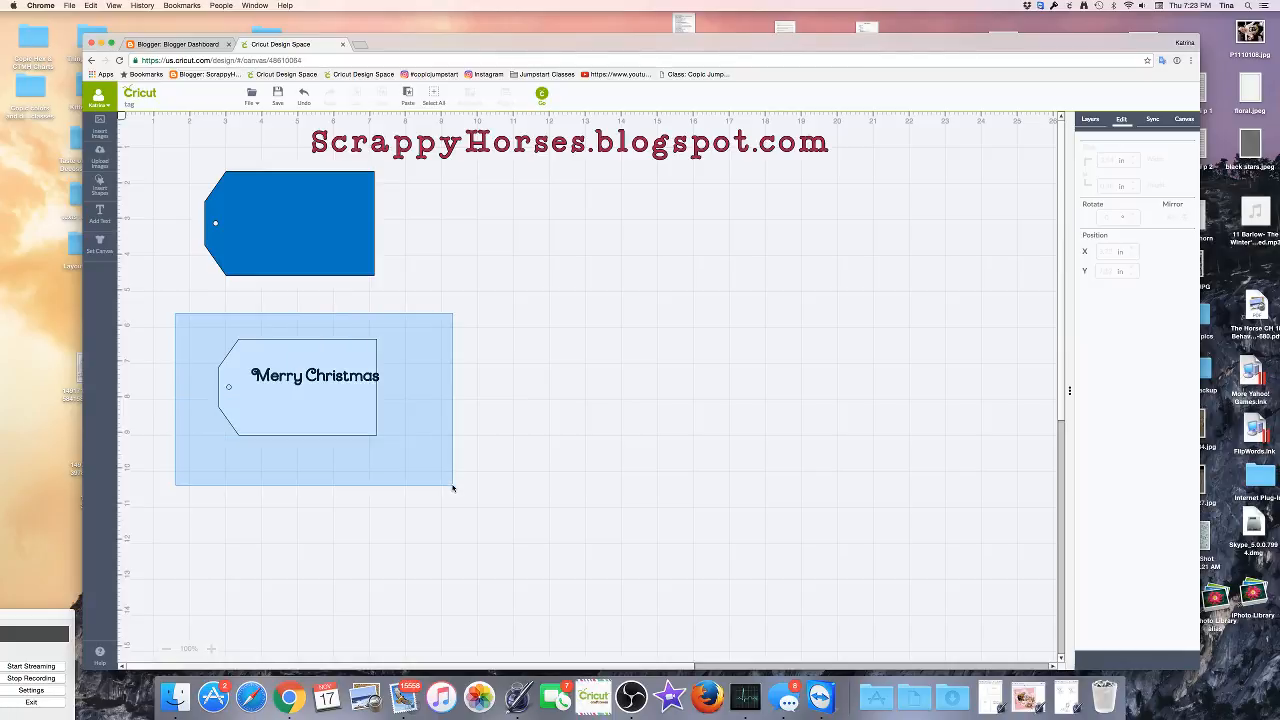
- Center the selected tag and text vertically with Align, then deselect
left_click(300, 385)
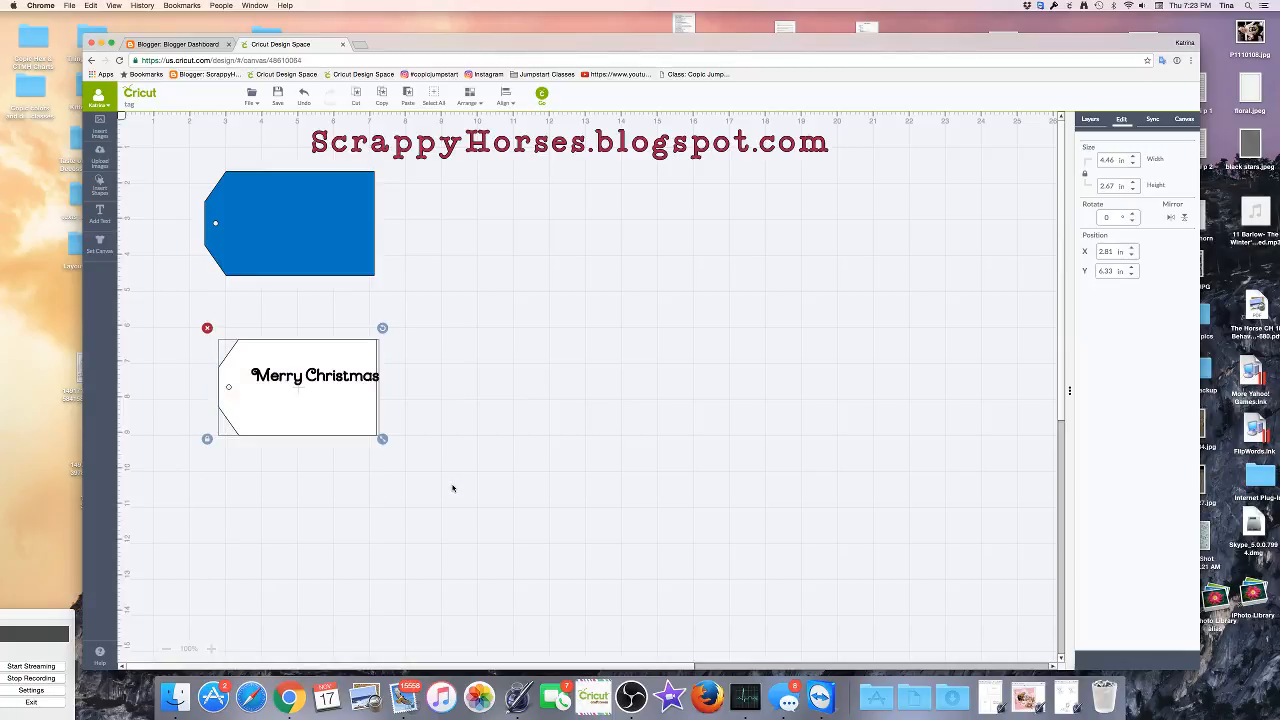
mouse_move(633, 97)
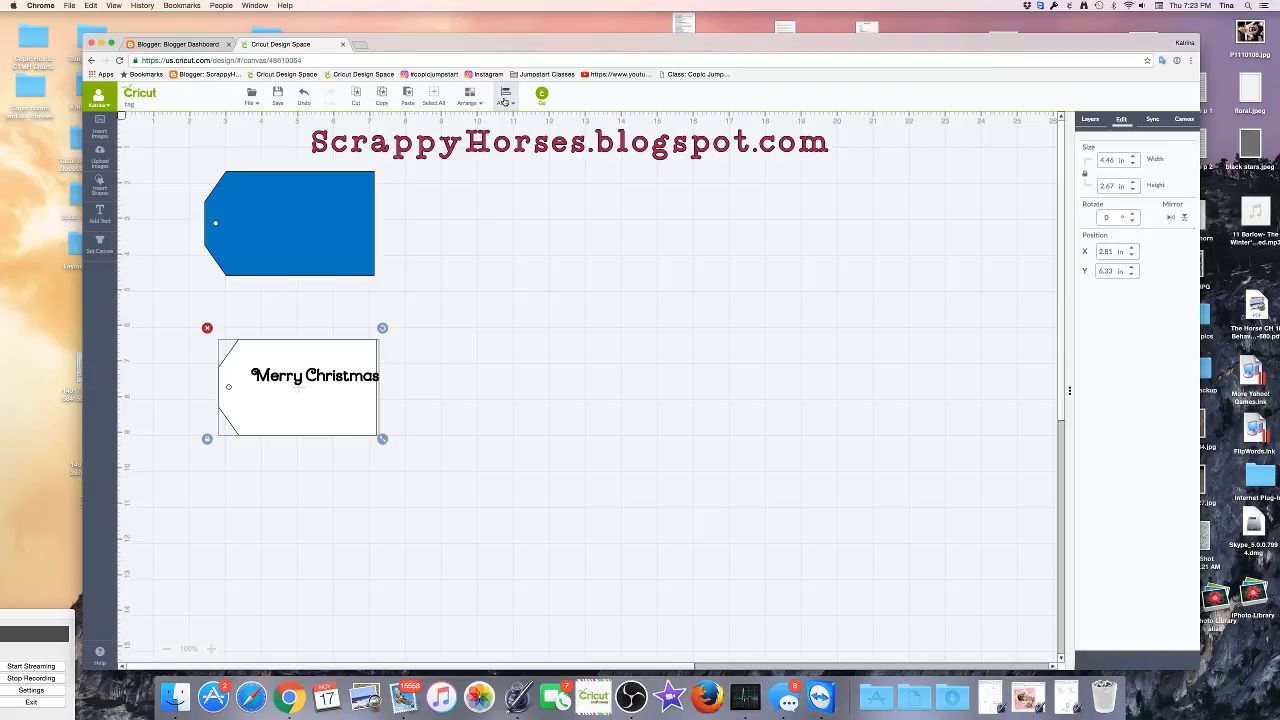
left_click(505, 95)
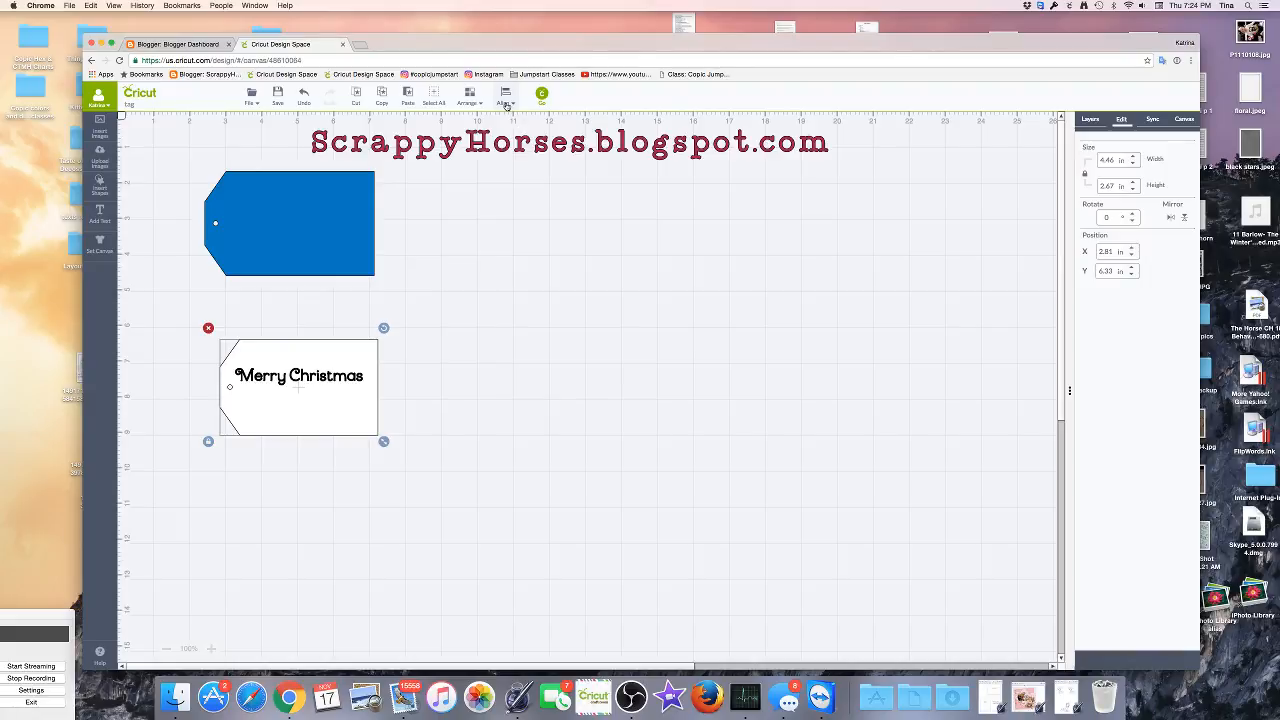
left_click(505, 97)
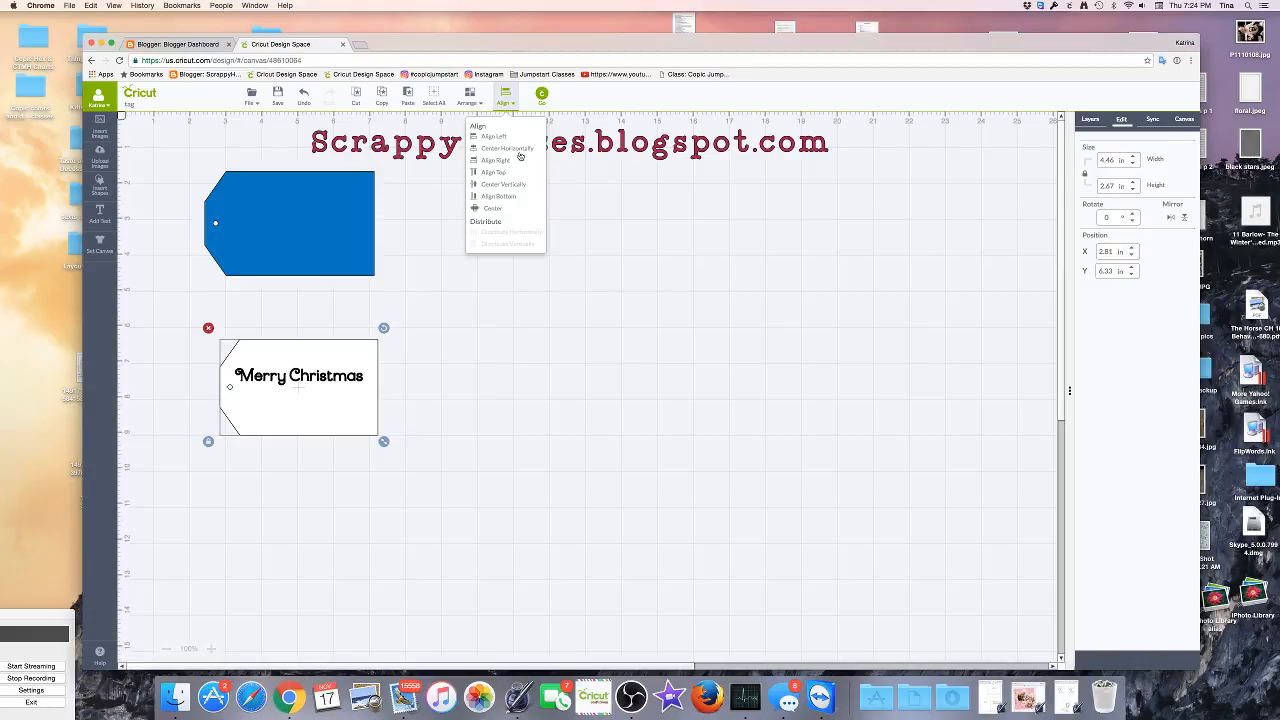
mouse_move(521, 187)
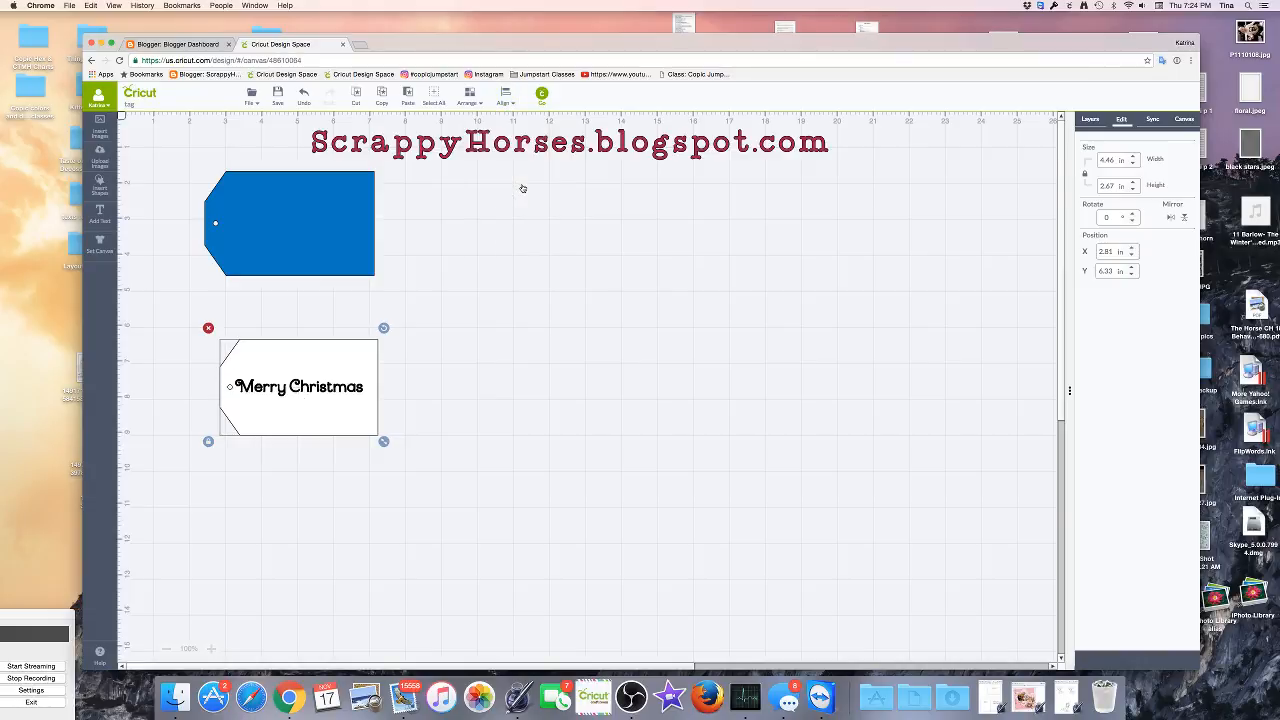
mouse_move(465, 310)
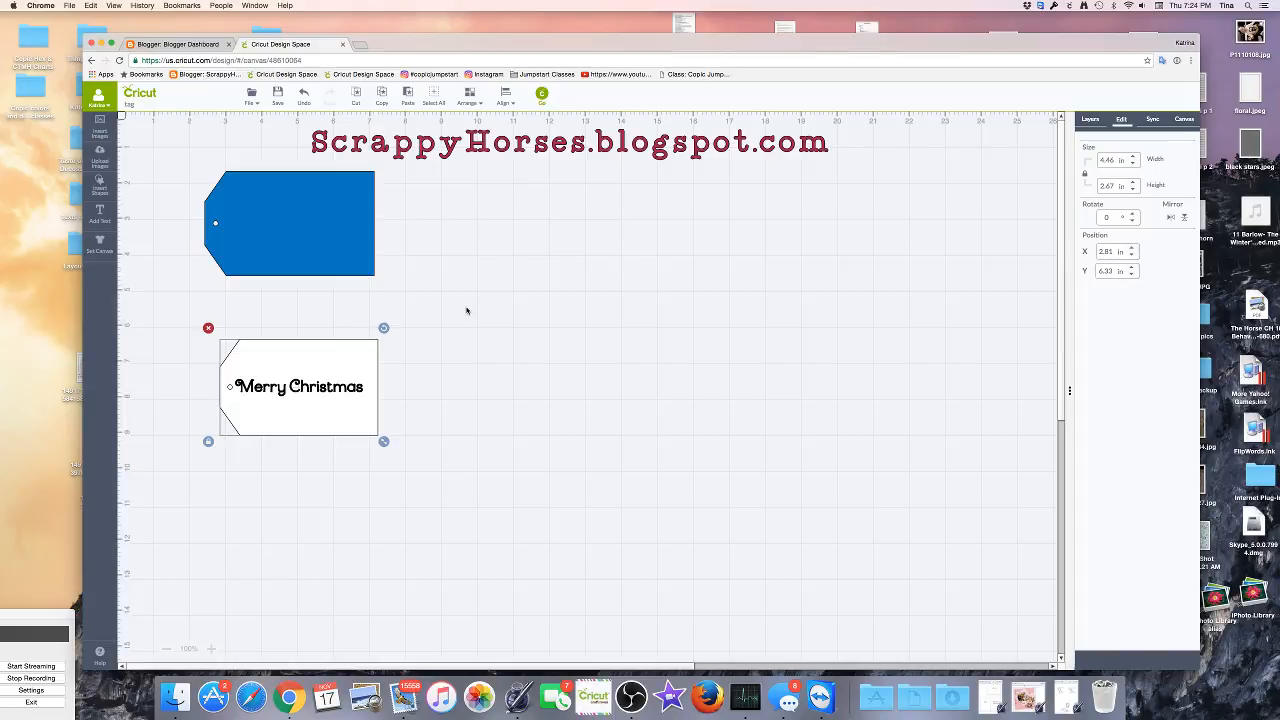
left_click(472, 323)
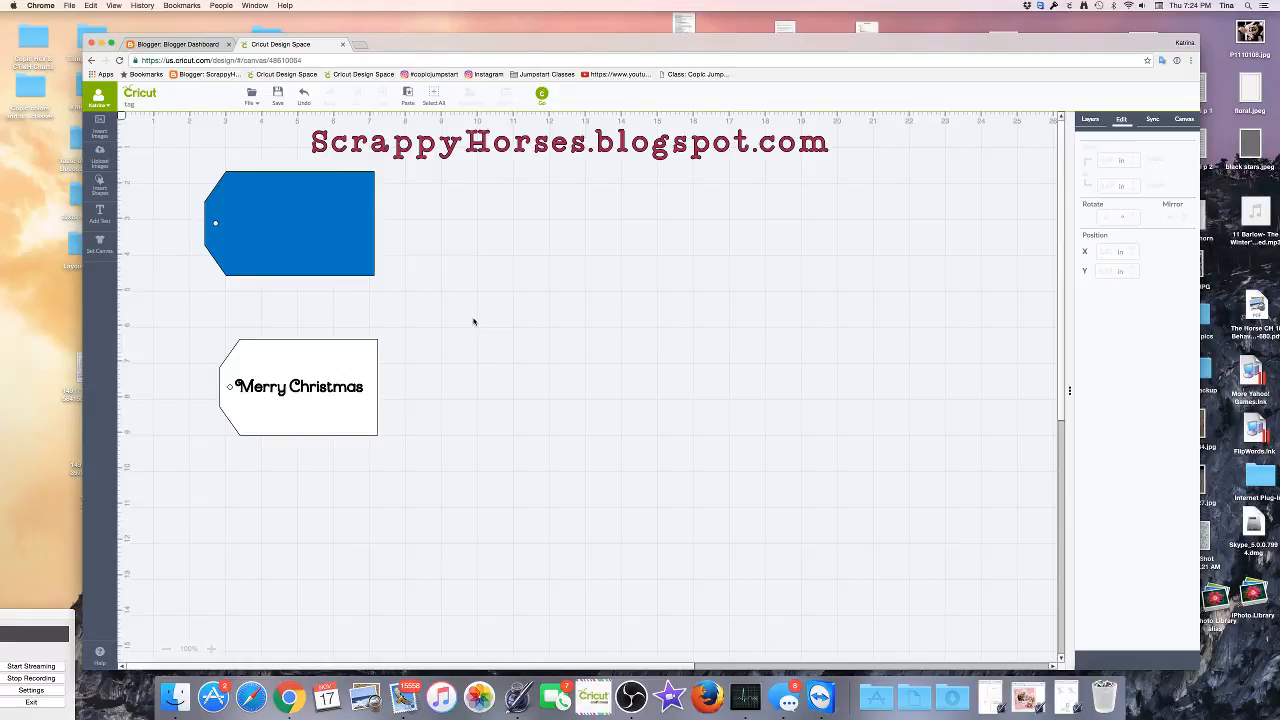
mouse_move(277, 438)
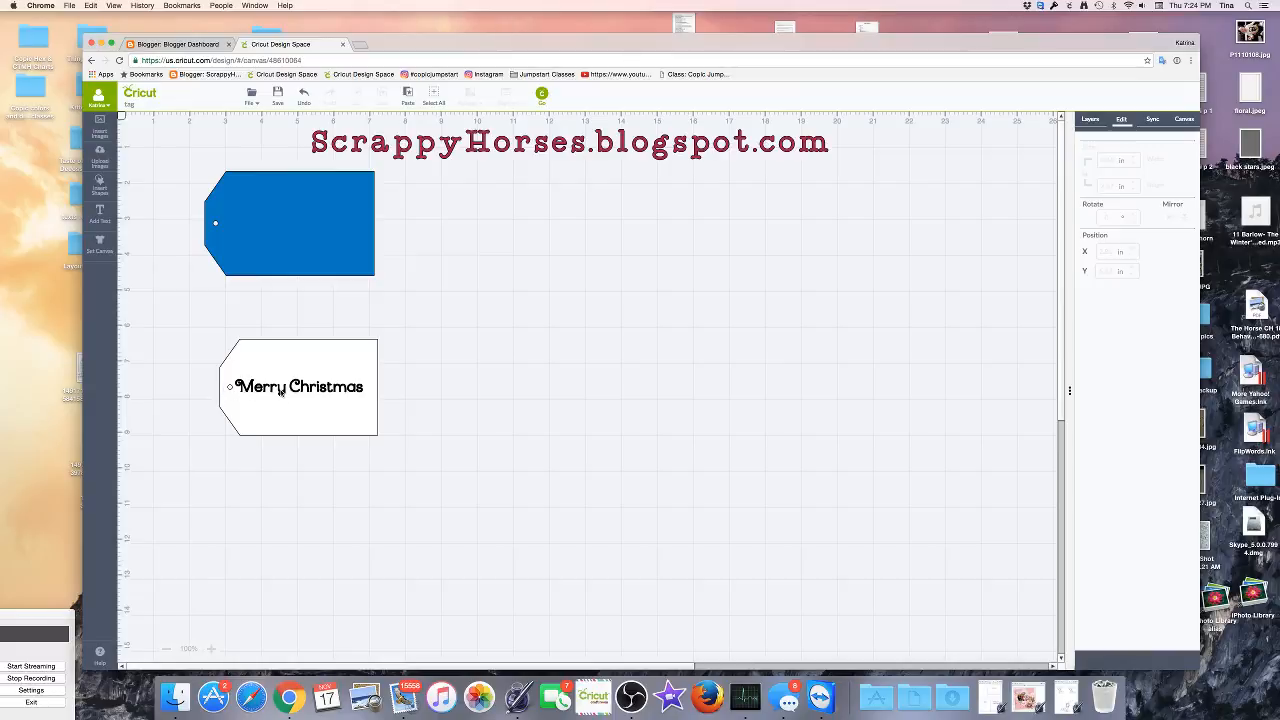
- Edit the text so 'Merry' sits above 'Christmas' on separate lines
left_click(299, 386)
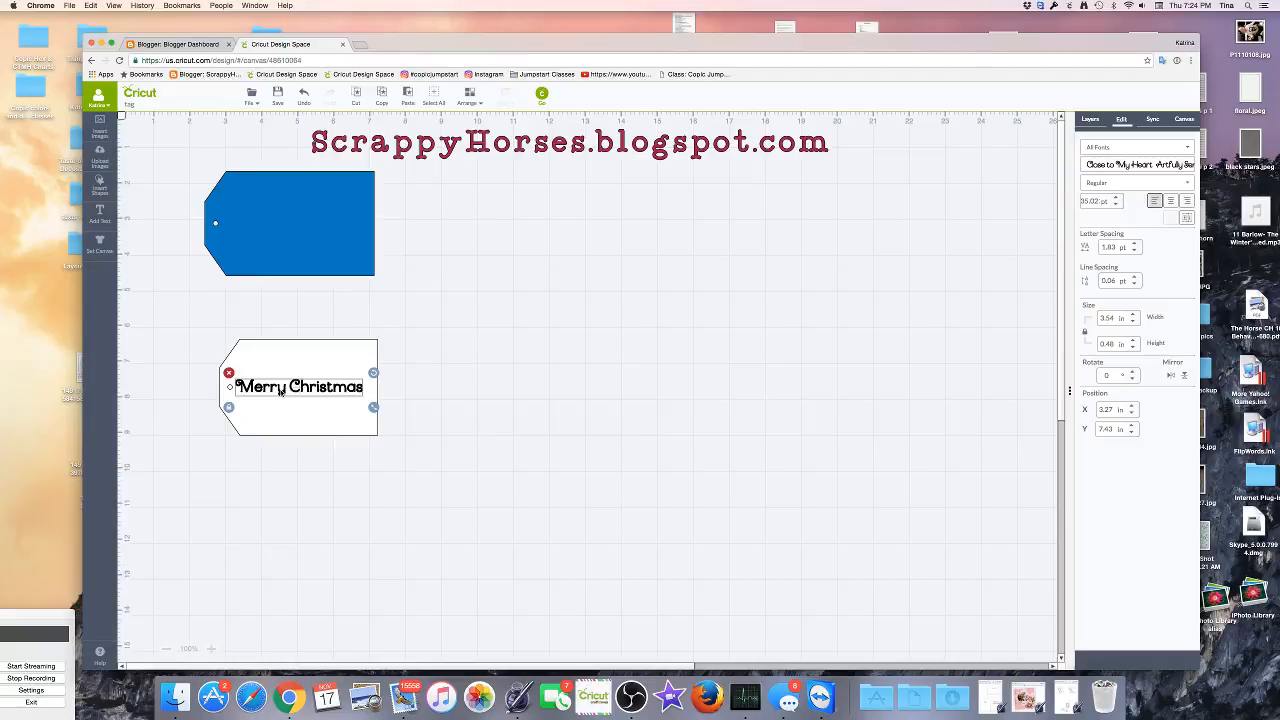
double_click(298, 386)
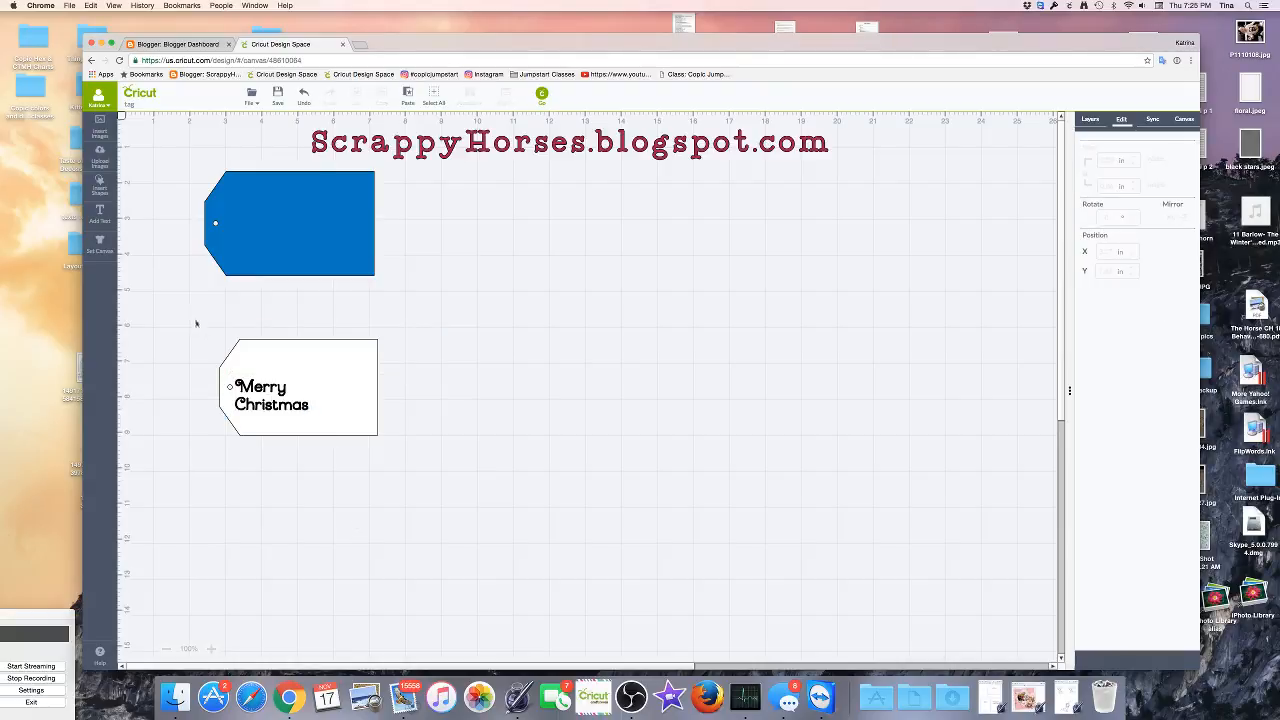
- Select the tag and two-line text, center horizontally and vertically, then deselect
left_click(290, 385)
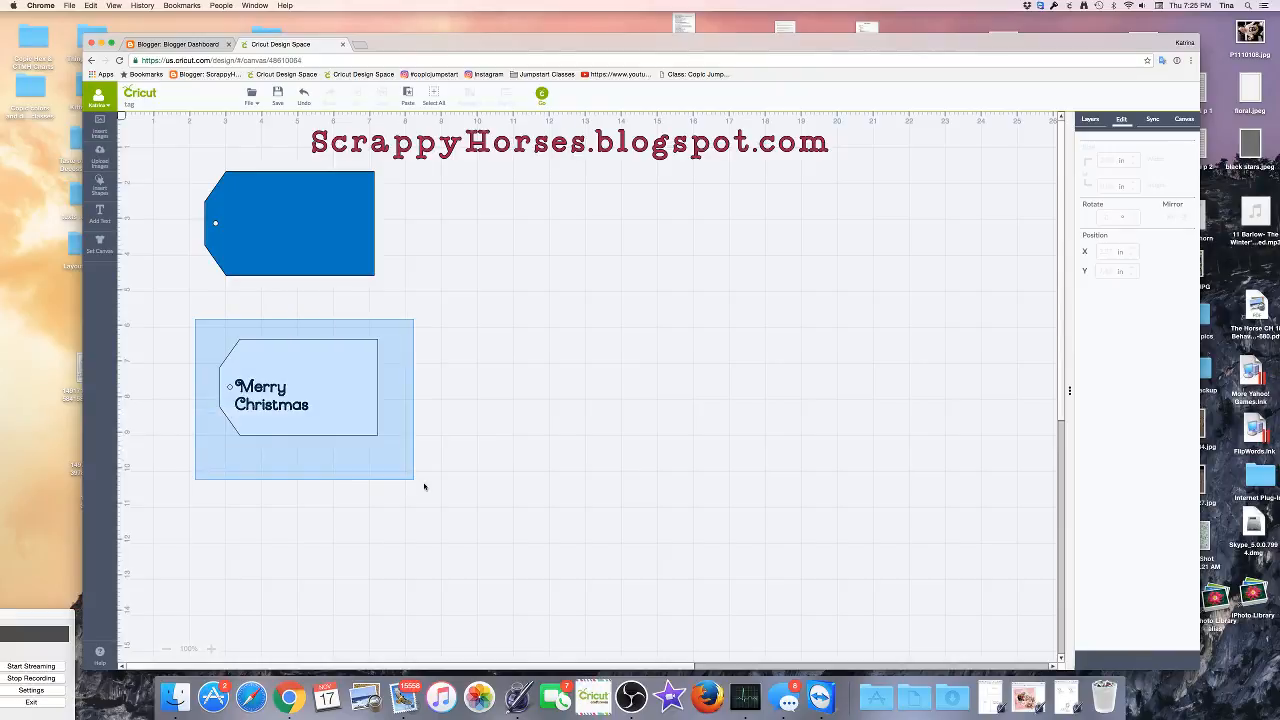
left_click(300, 385)
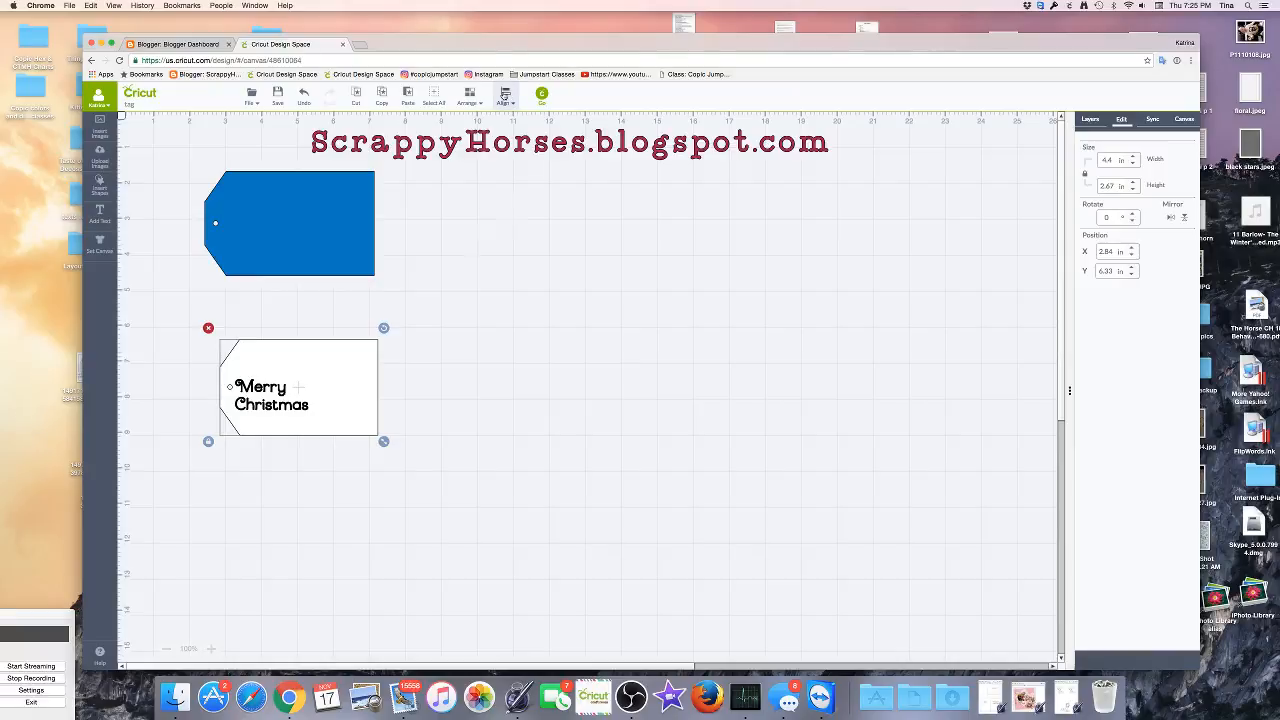
left_click(505, 97)
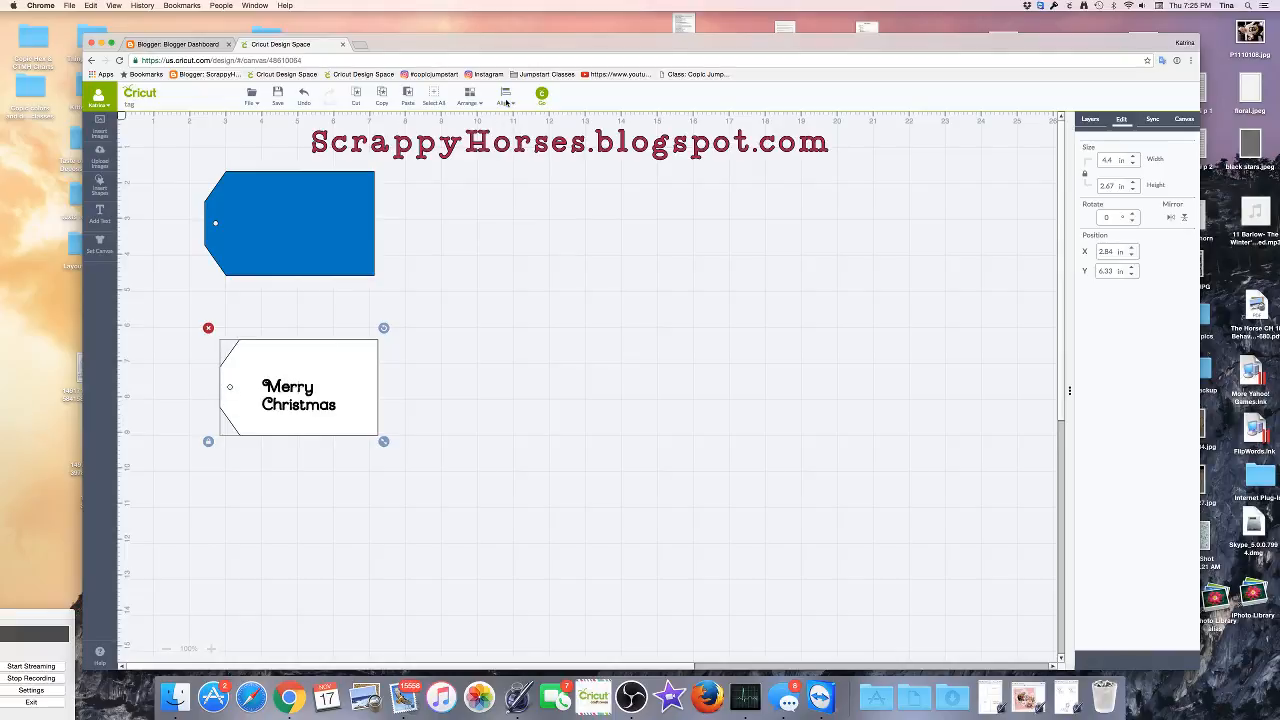
left_click(505, 100)
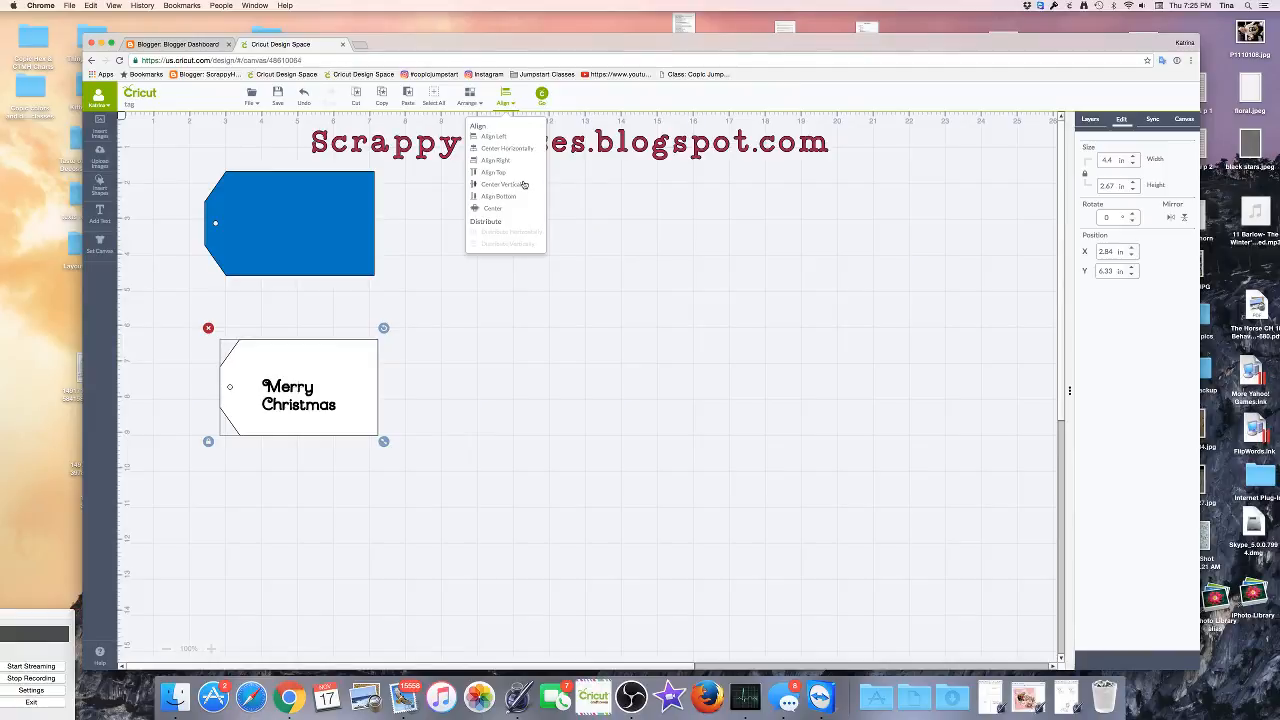
left_click(514, 397)
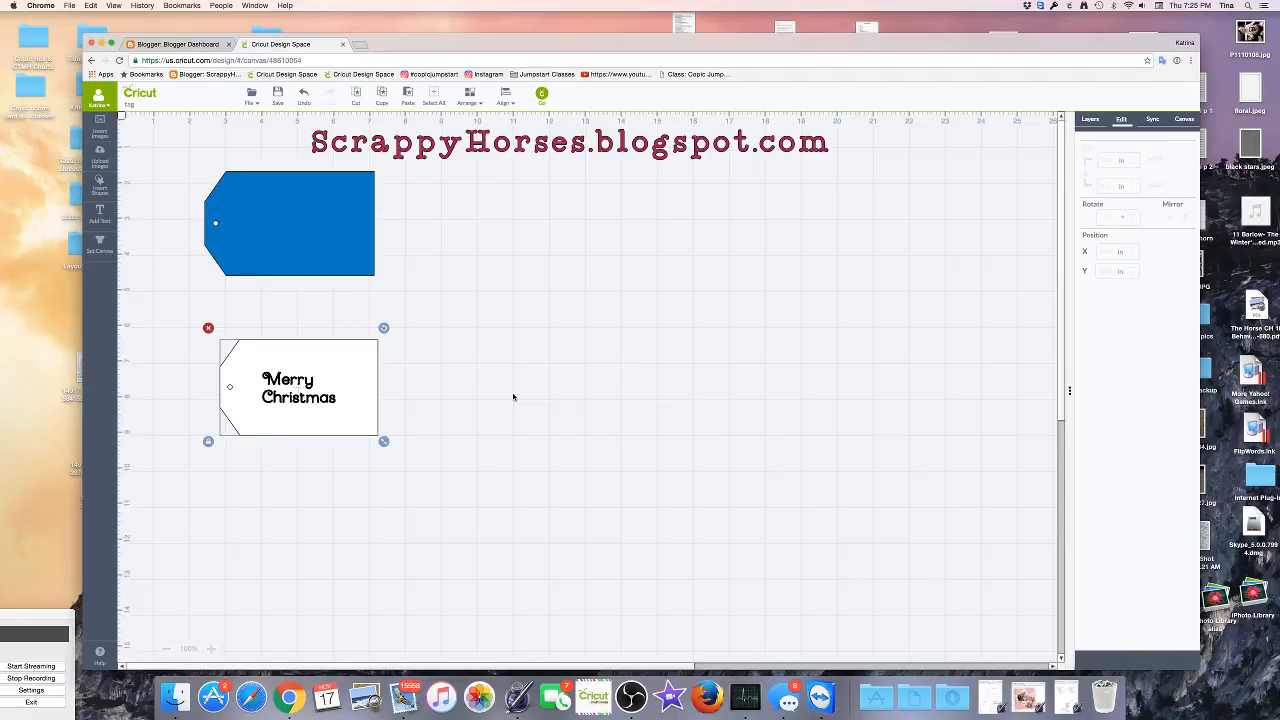
left_click(513, 398)
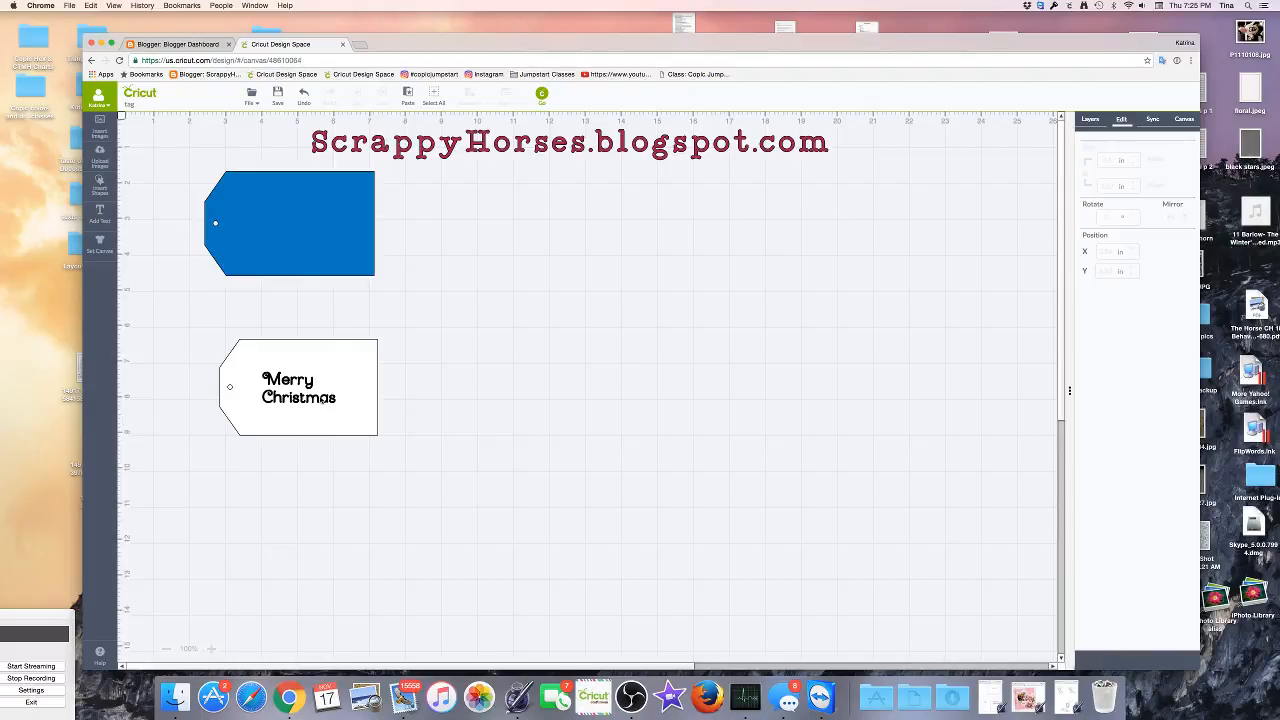
- Resize the two-line text larger until it nearly spans the white tag
left_click(297, 390)
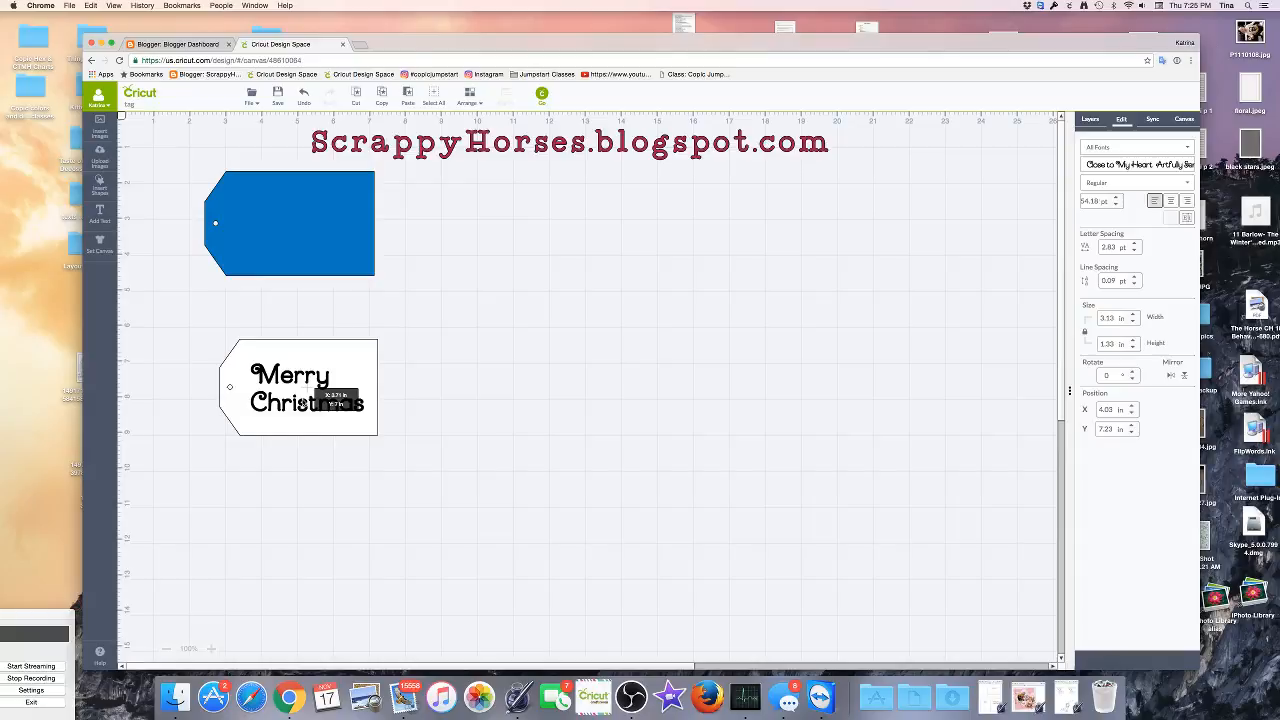
left_click(307, 388)
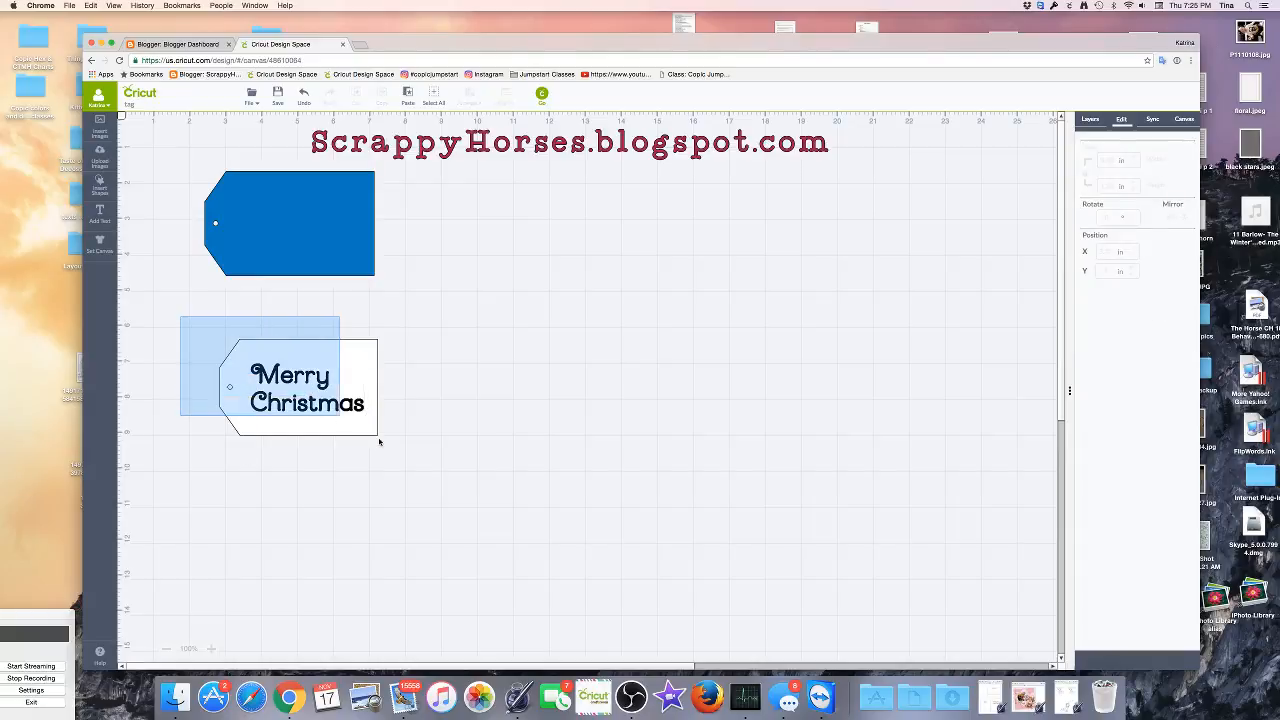
- Select the tag and enlarged text, center them horizontally, then deselect
left_click(300, 385)
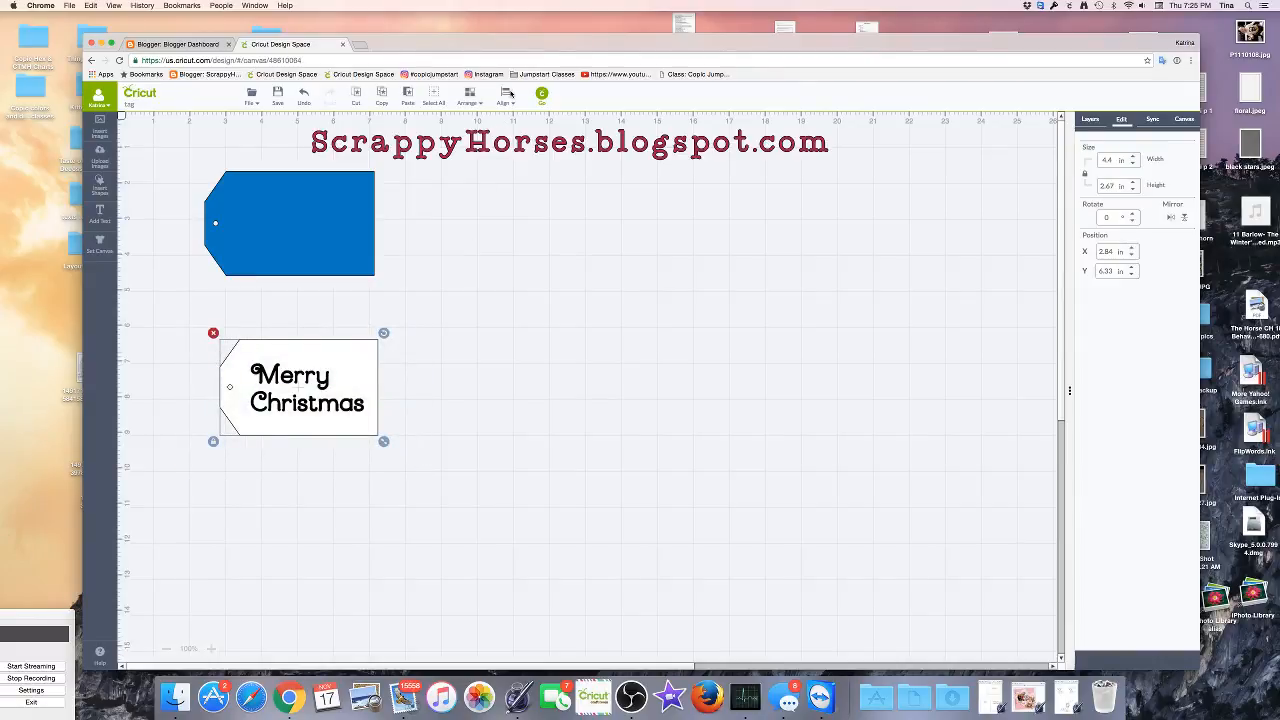
left_click(505, 95)
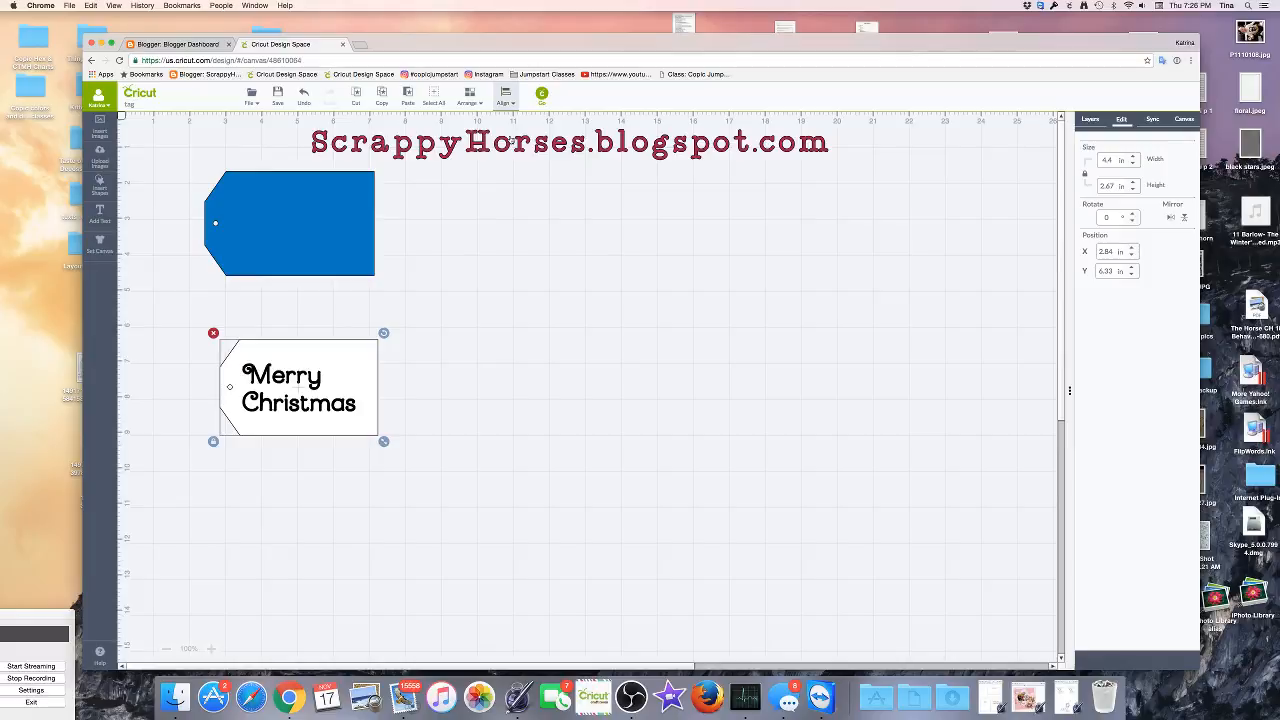
left_click(505, 97)
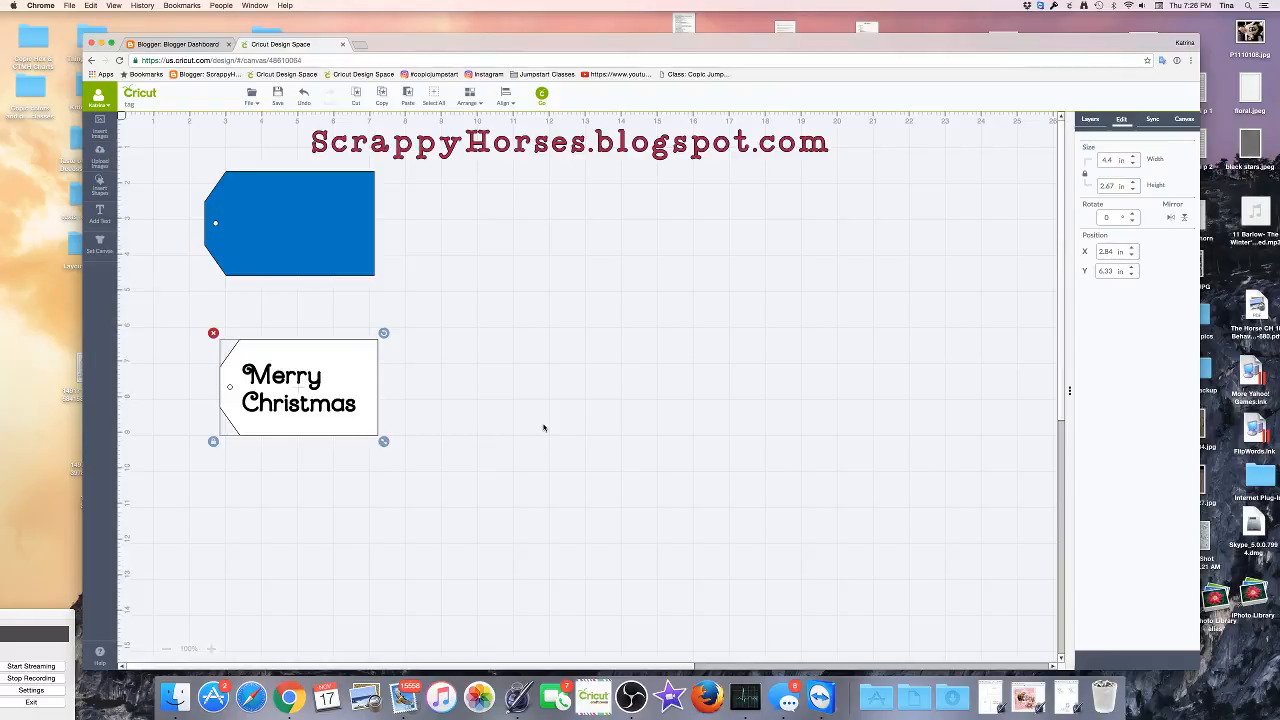
left_click(544, 427)
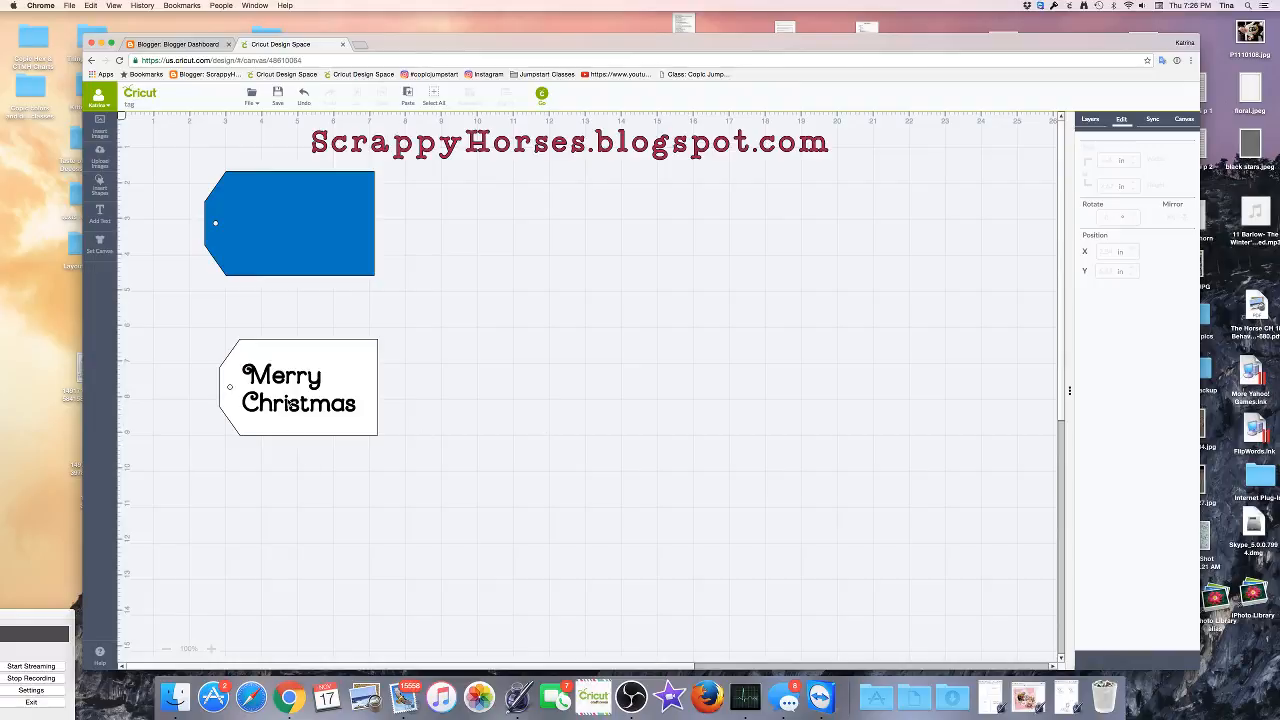
mouse_move(187, 392)
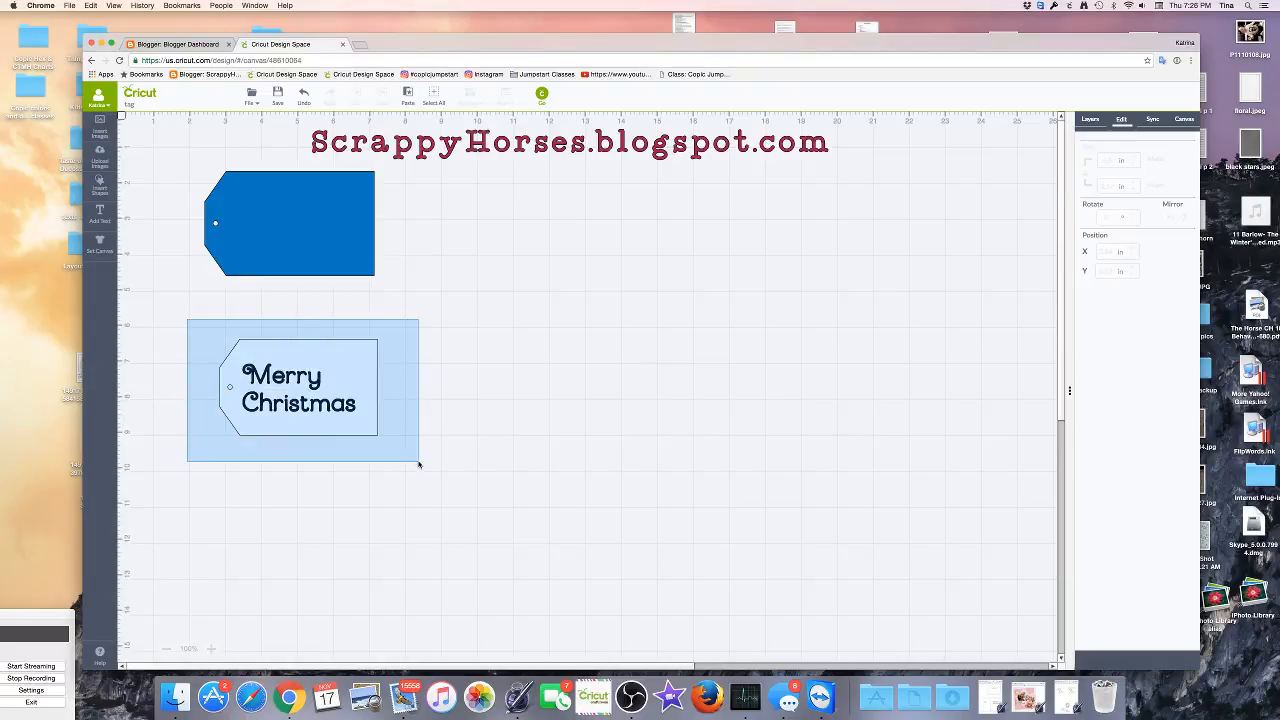
- Flatten the tag and text from the Layers panel and select the Flattened Set
left_click(300, 385)
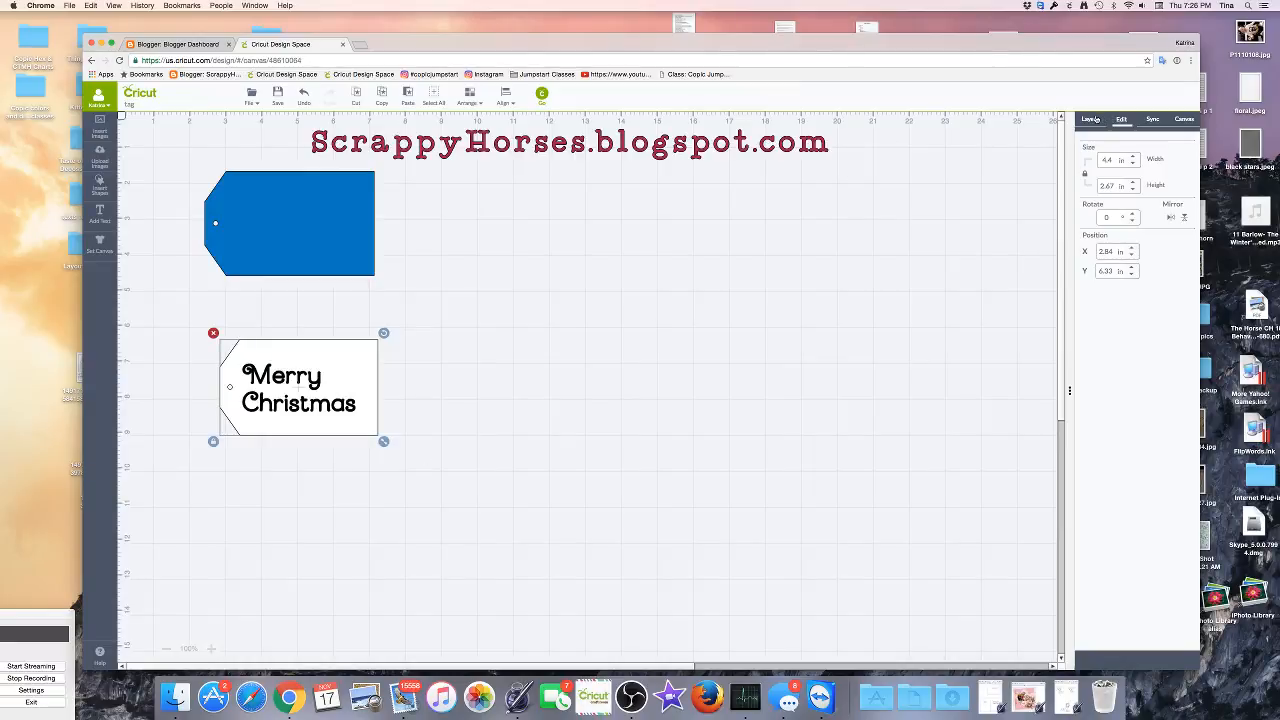
left_click(1090, 119)
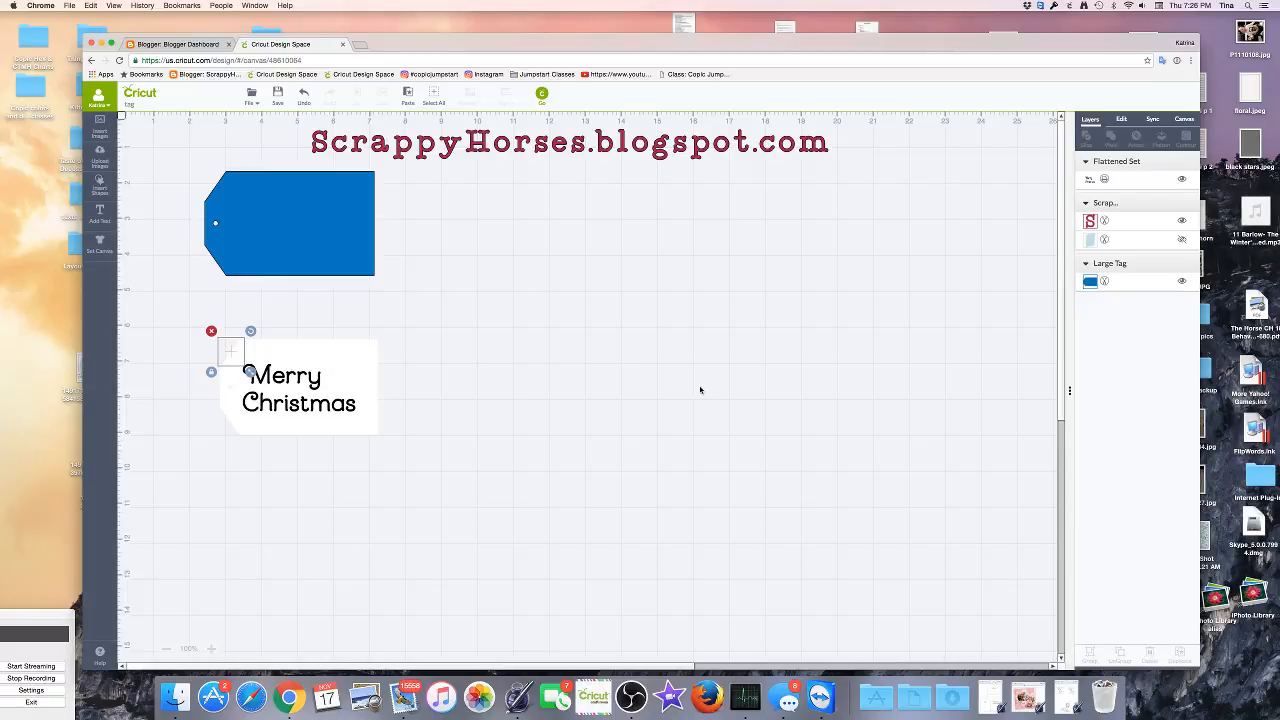
left_click(700, 390)
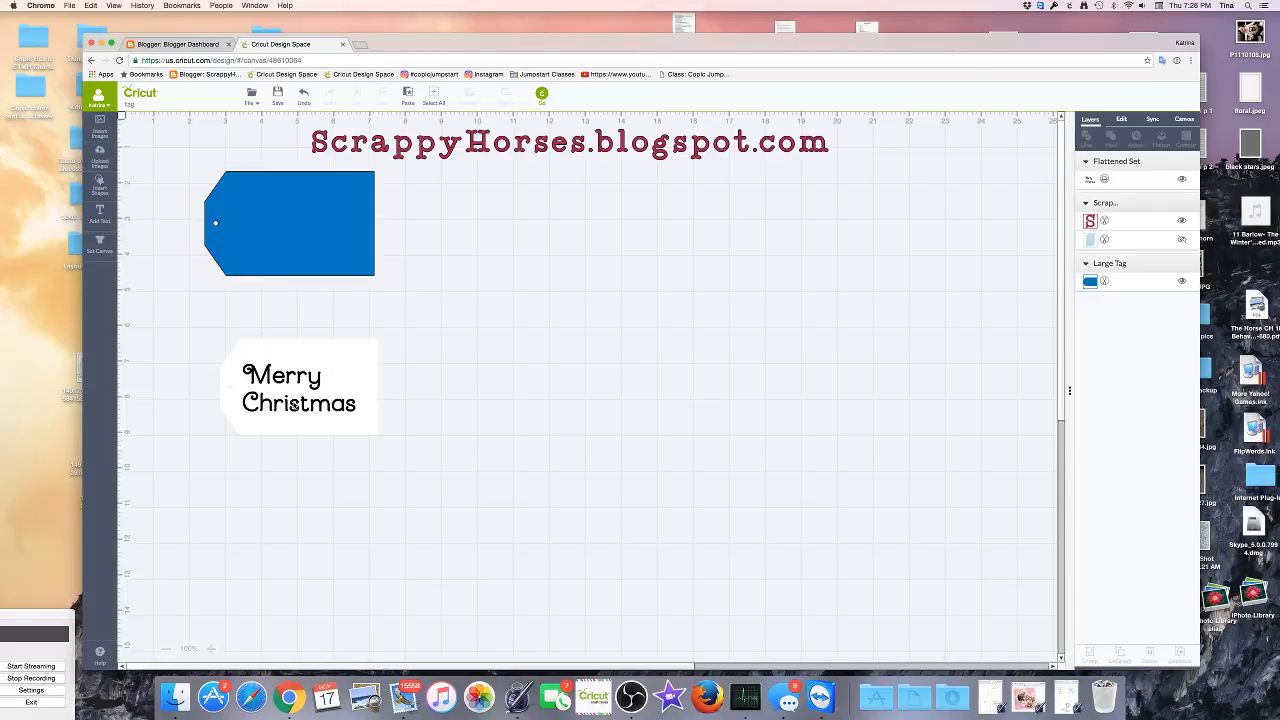
left_click(298, 388)
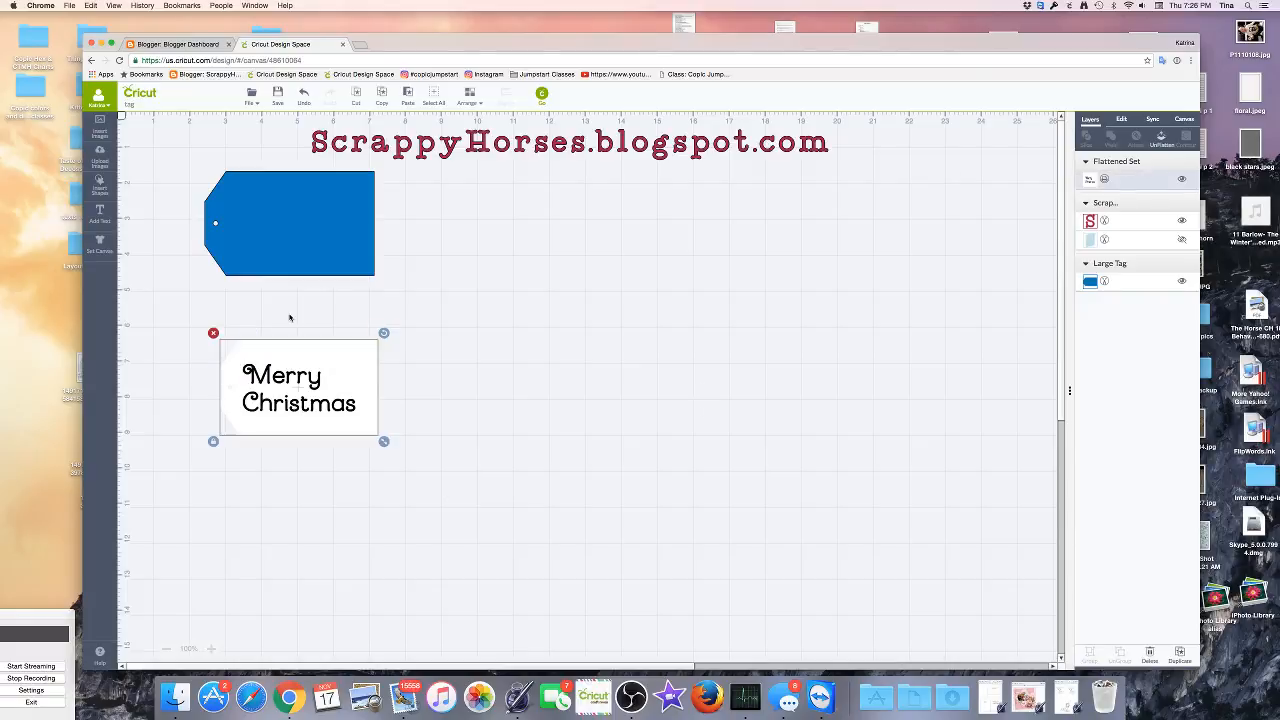
- Drag the flattened Merry Christmas tag onto the blue tag and resize it, then move it off to the lower right
left_click_drag(298, 388, 277, 243)
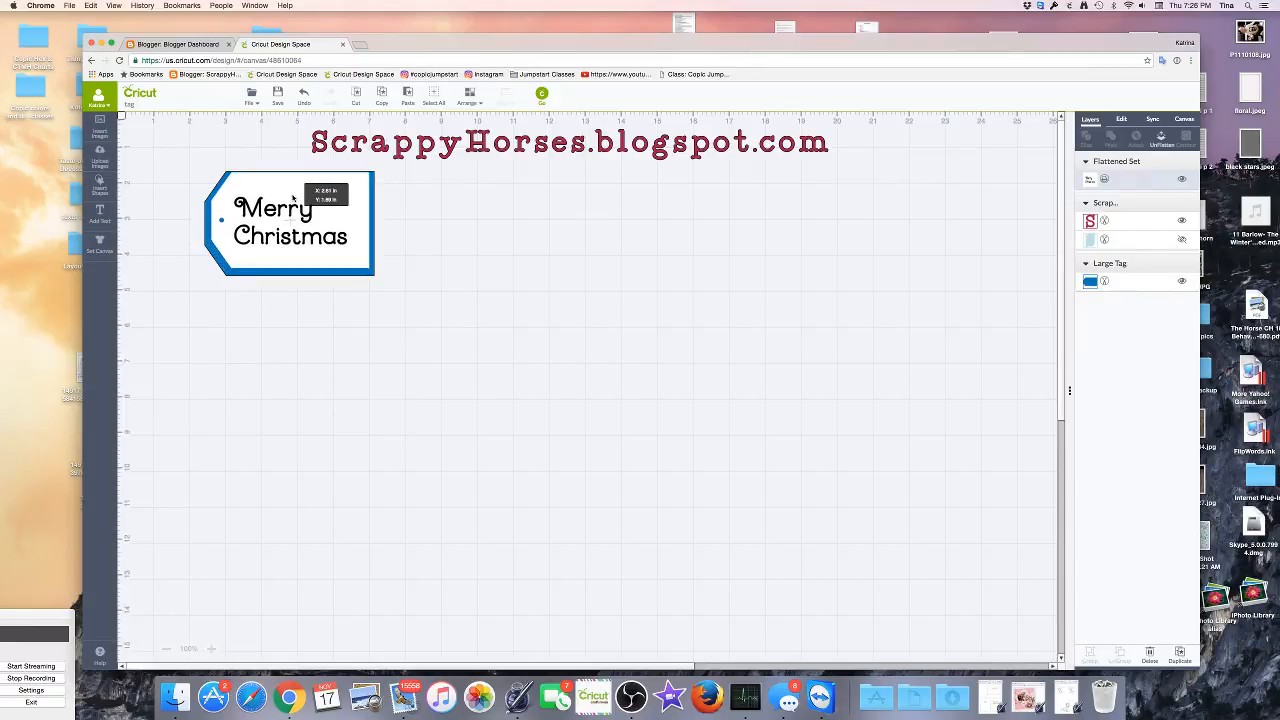
left_click(290, 220)
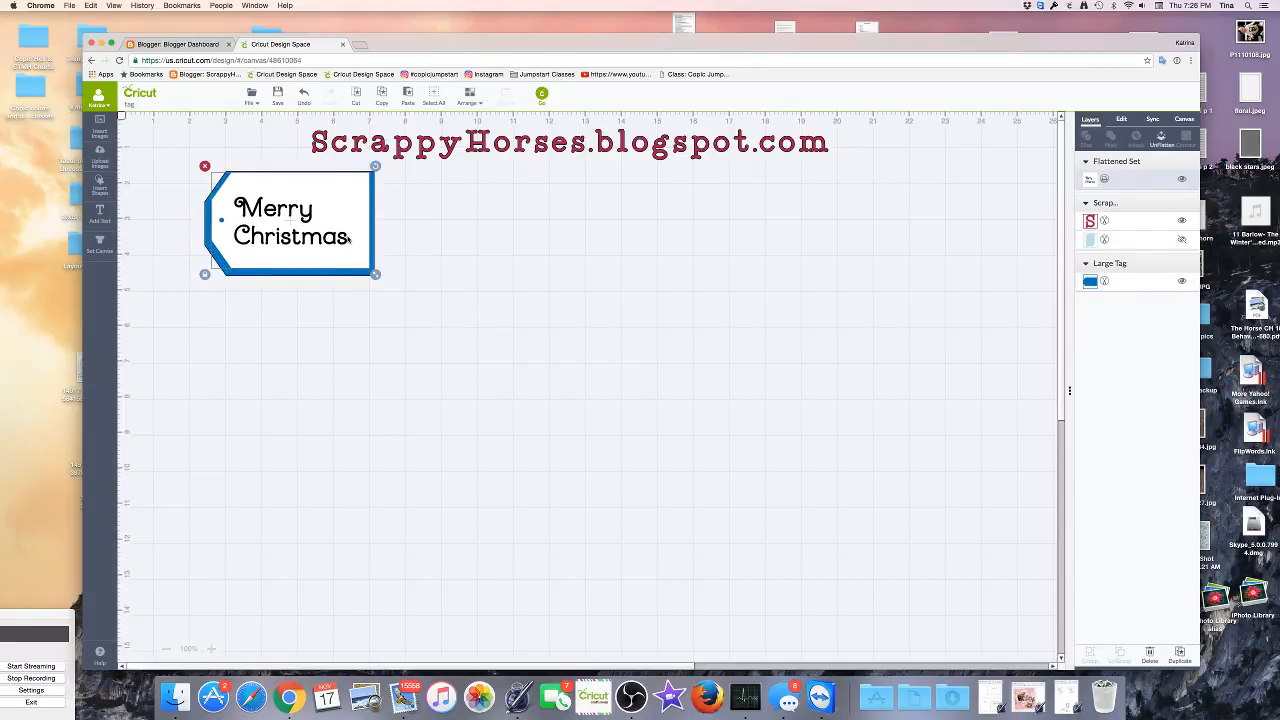
left_click_drag(290, 220, 290, 245)
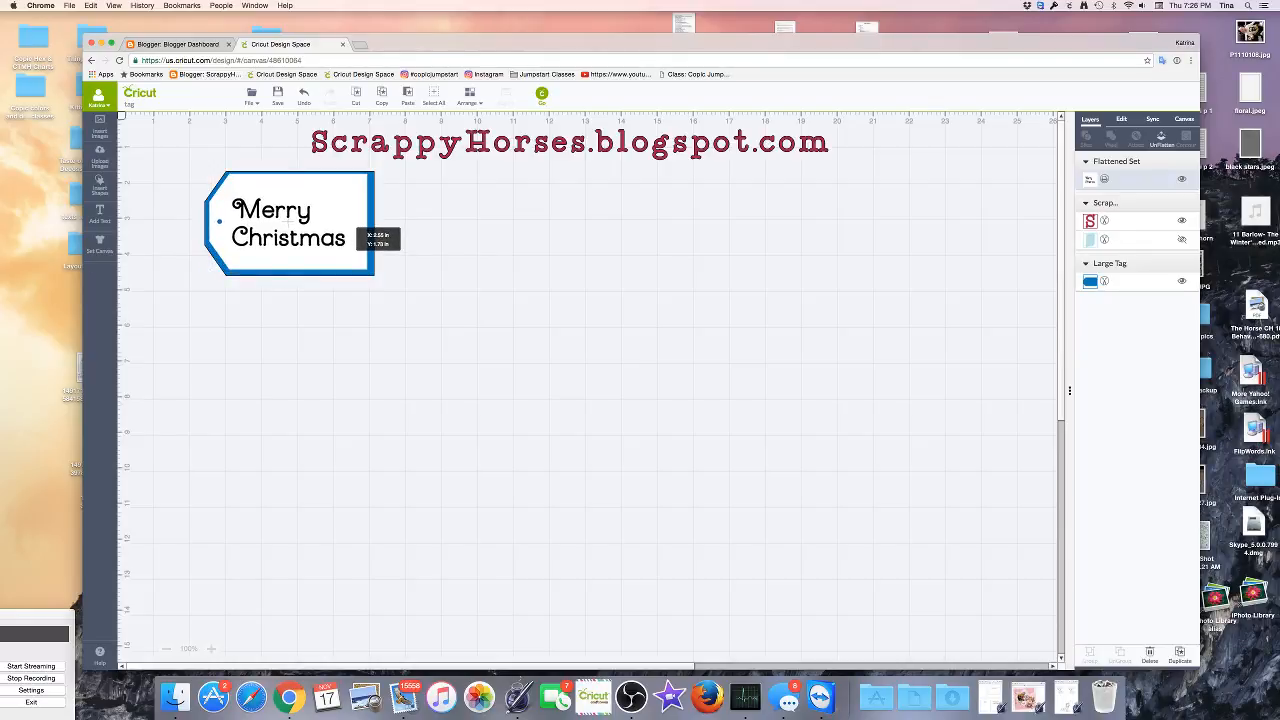
left_click(290, 222)
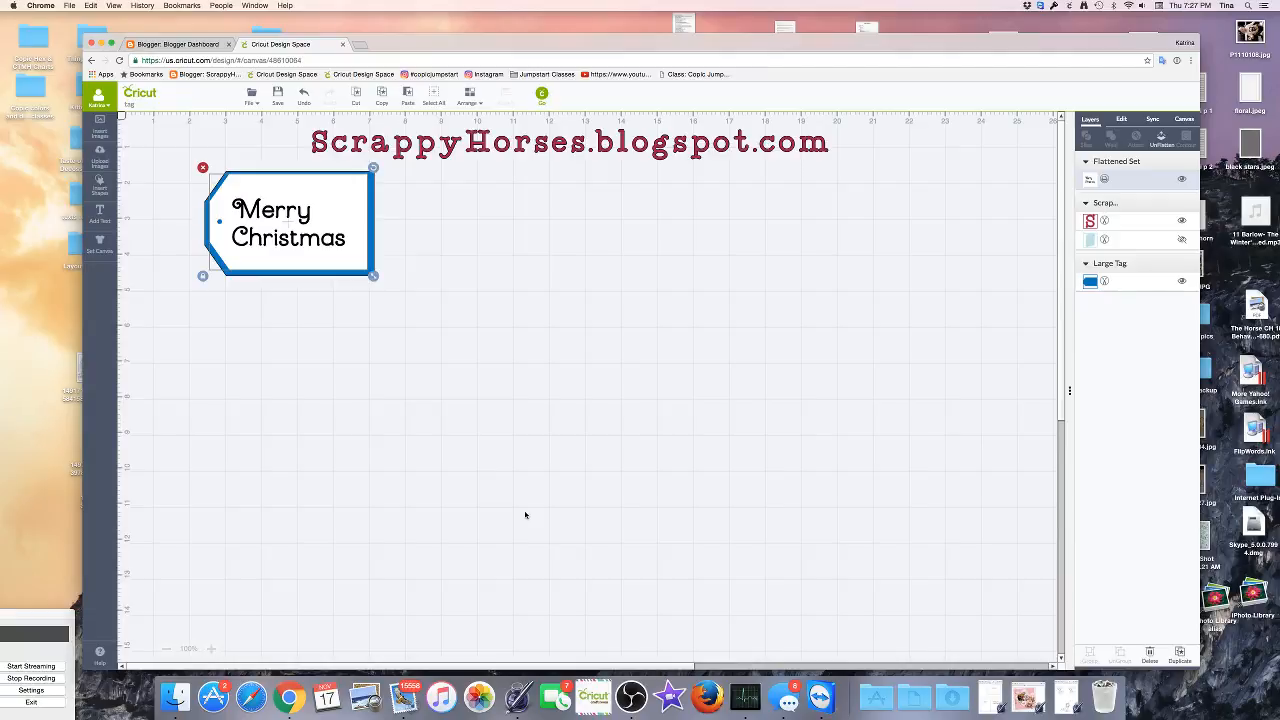
mouse_move(300, 262)
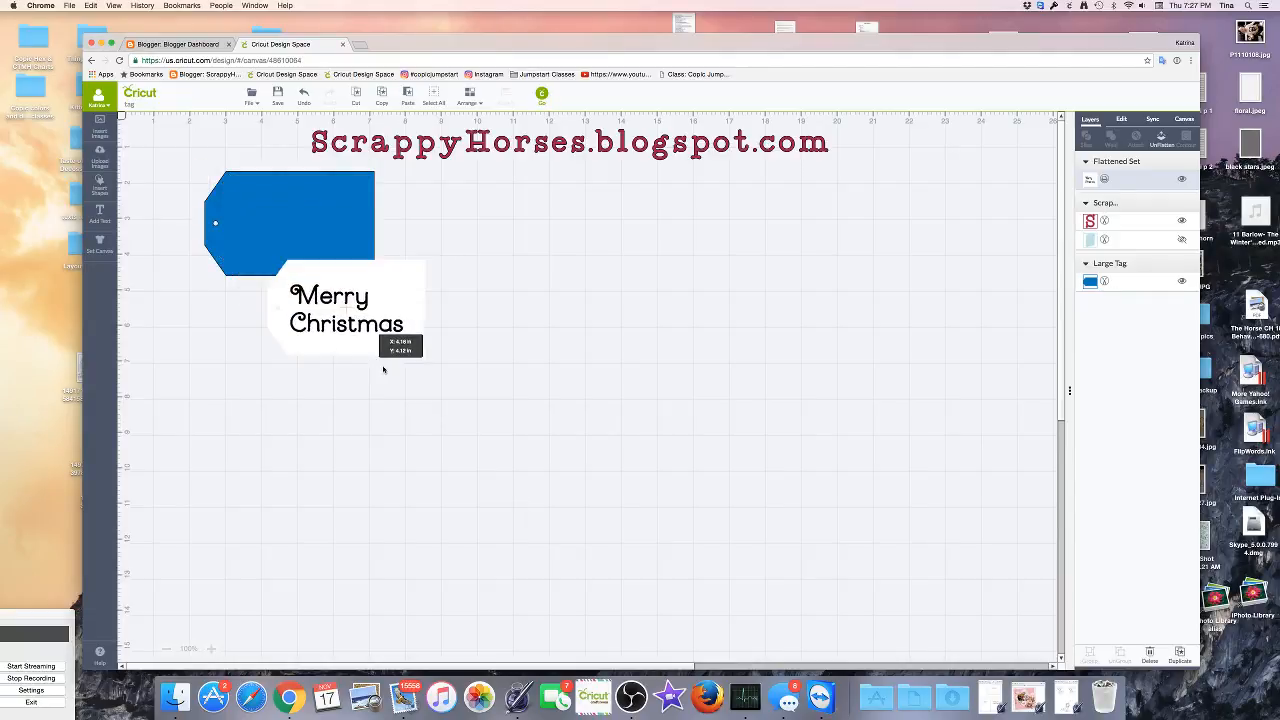
left_click_drag(347, 310, 422, 378)
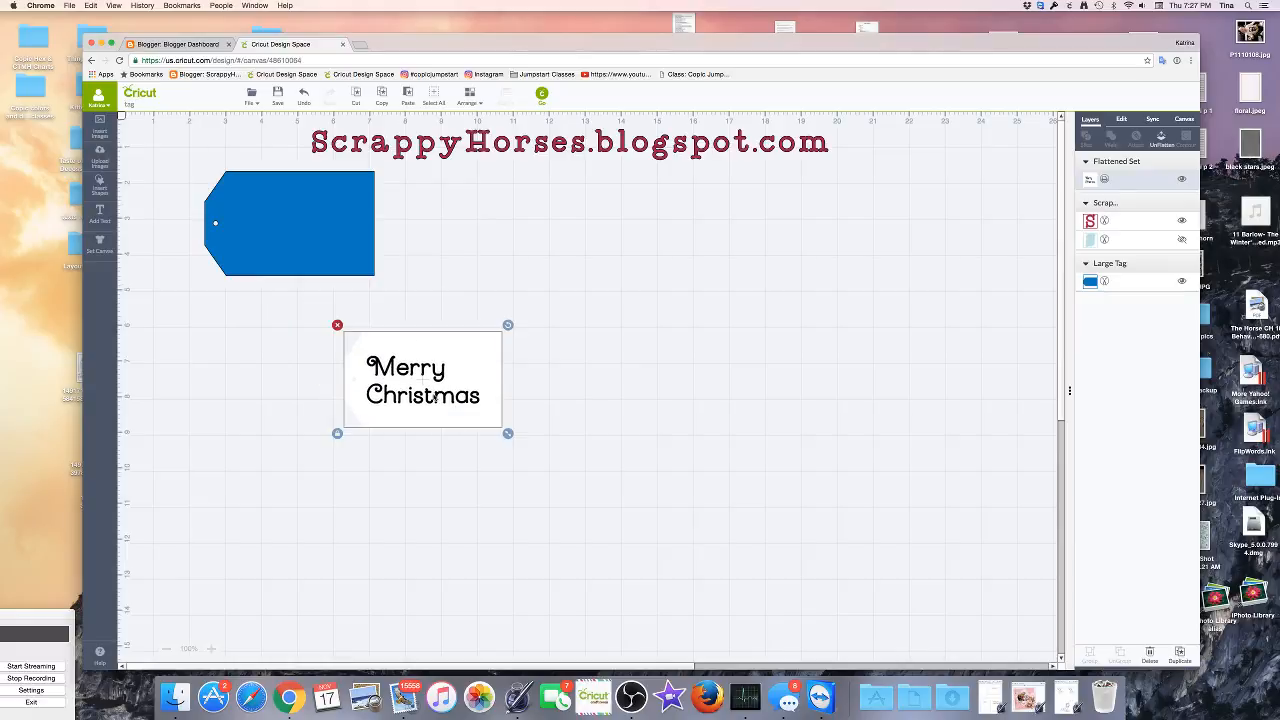